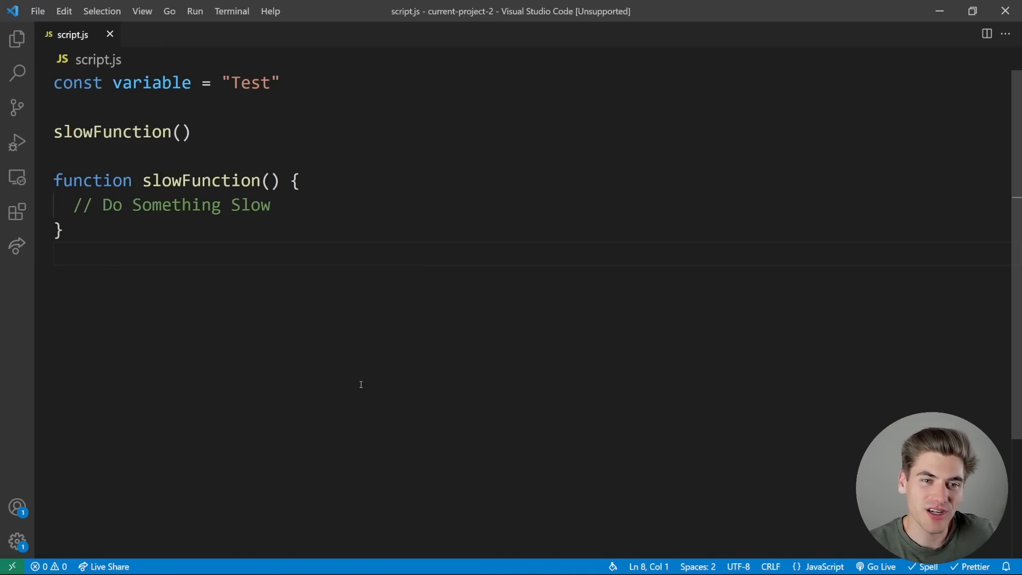
mouse_move(429, 355)
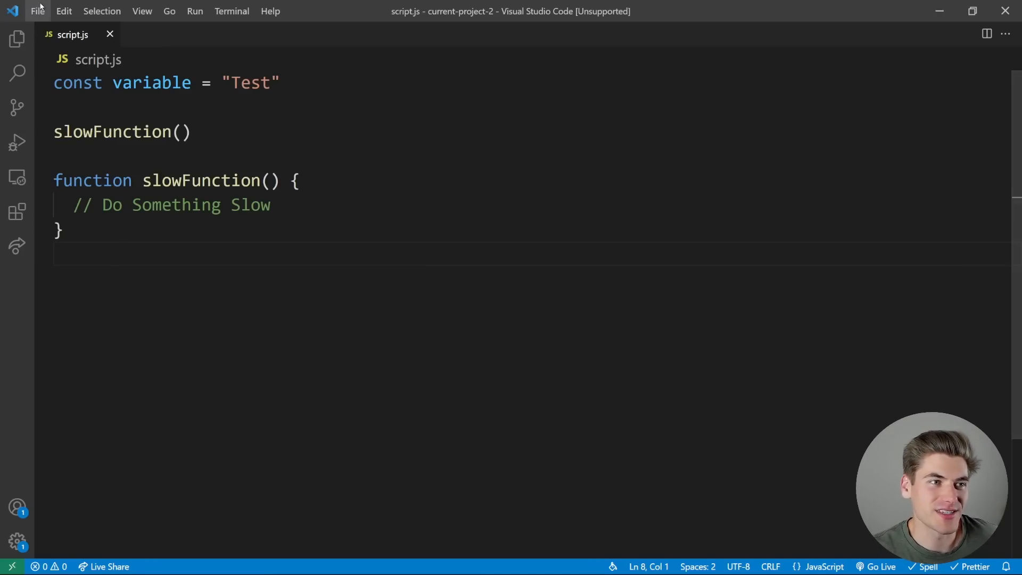
- Create a new global snippets file named snippets via Preferences > User Snippets
left_click(37, 11)
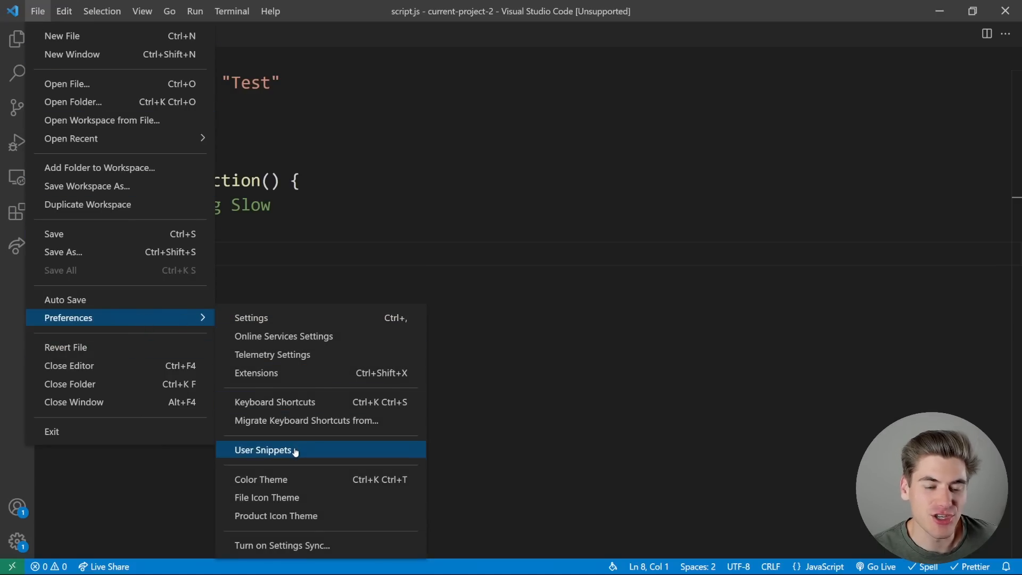
left_click(262, 449)
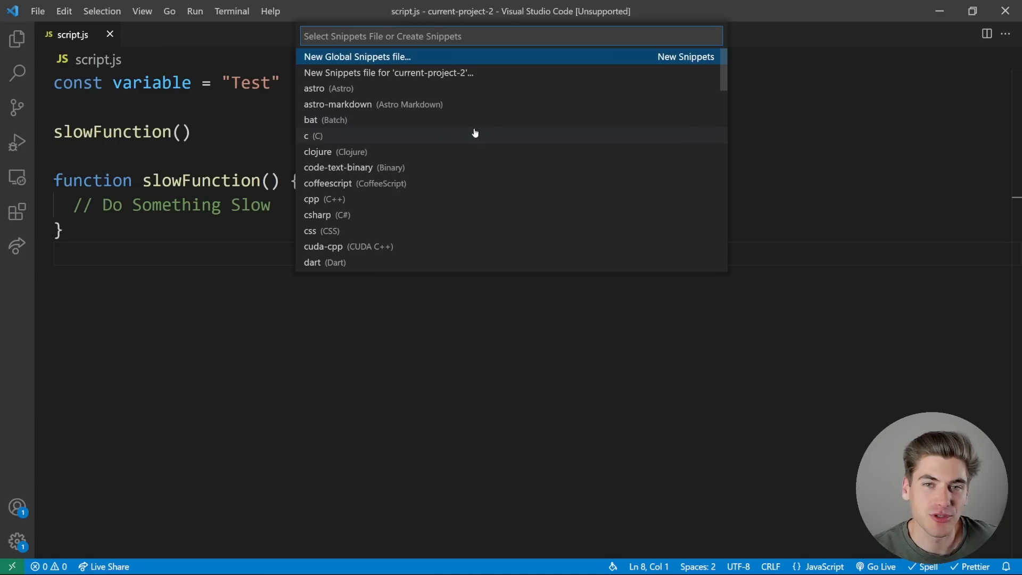
mouse_move(374, 72)
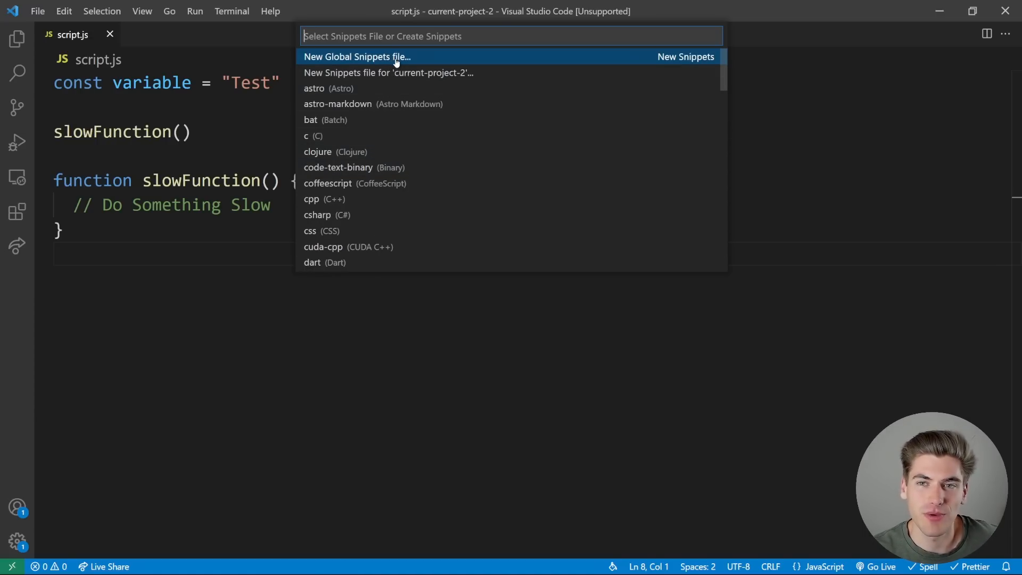
left_click(357, 56)
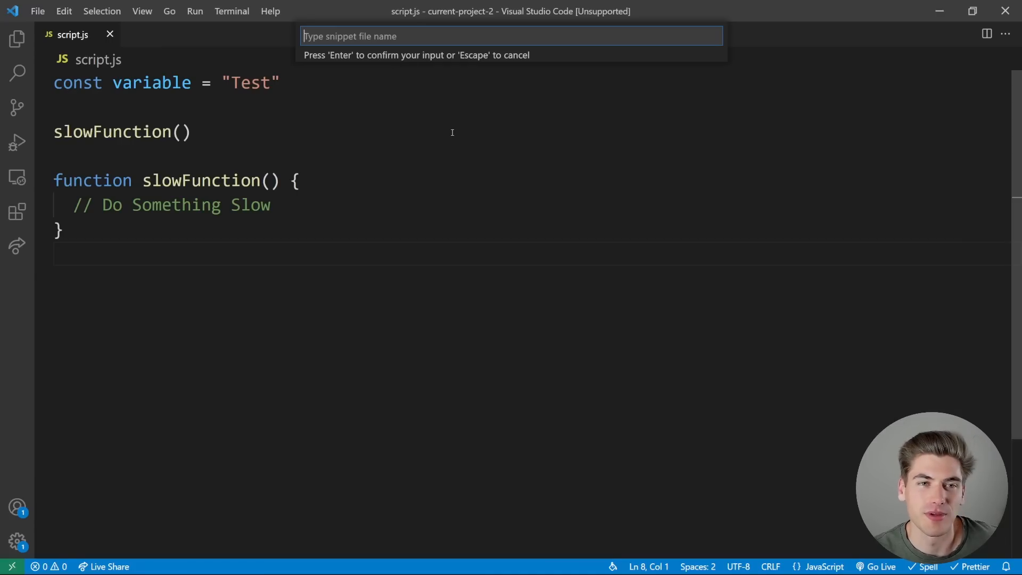
type("snippet")
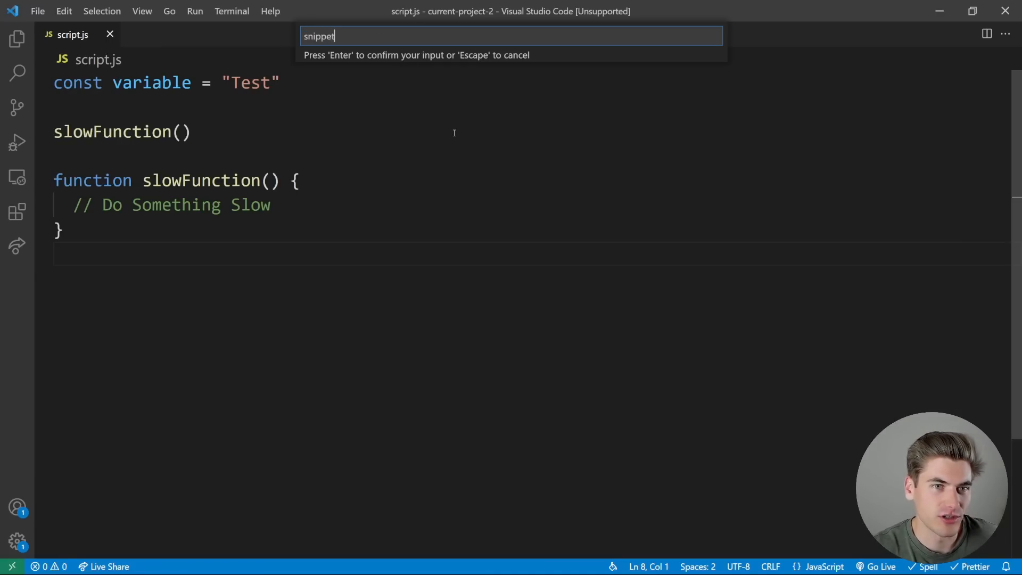
key("Enter")
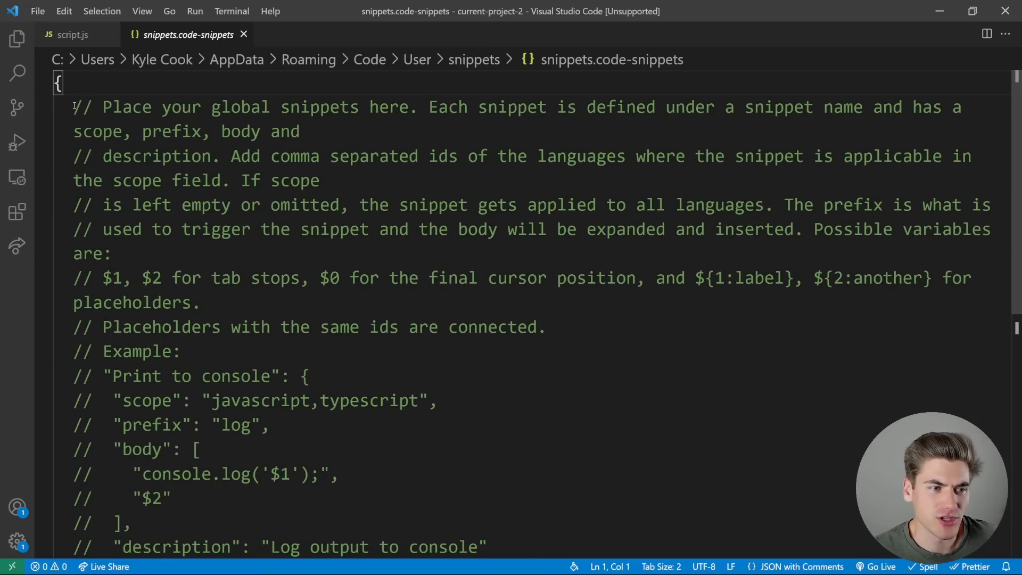
- Uncomment the example snippet lines and keep scope javascript,typescript
left_click_drag(73, 106, 210, 302)
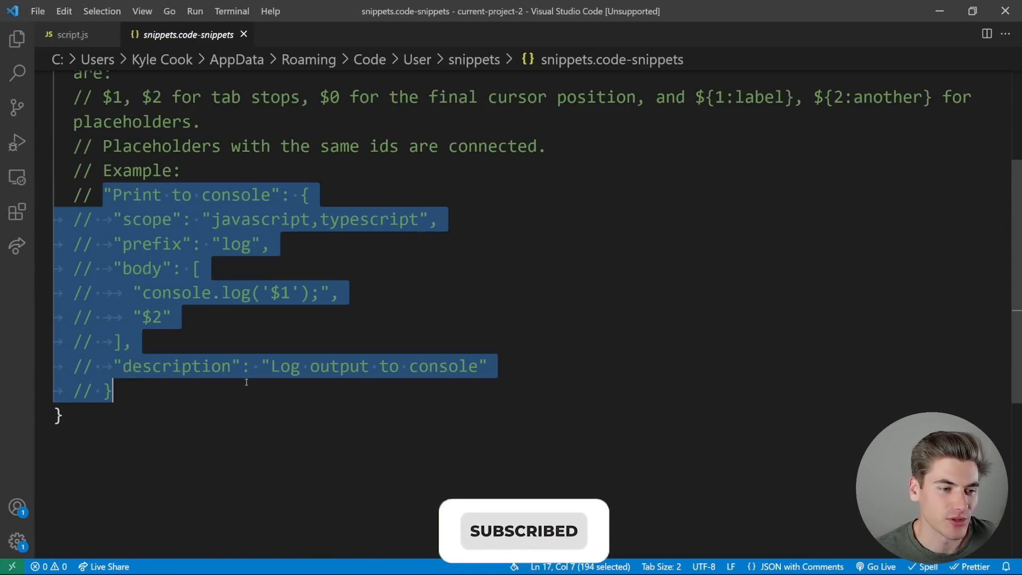
key("ctrl+/")
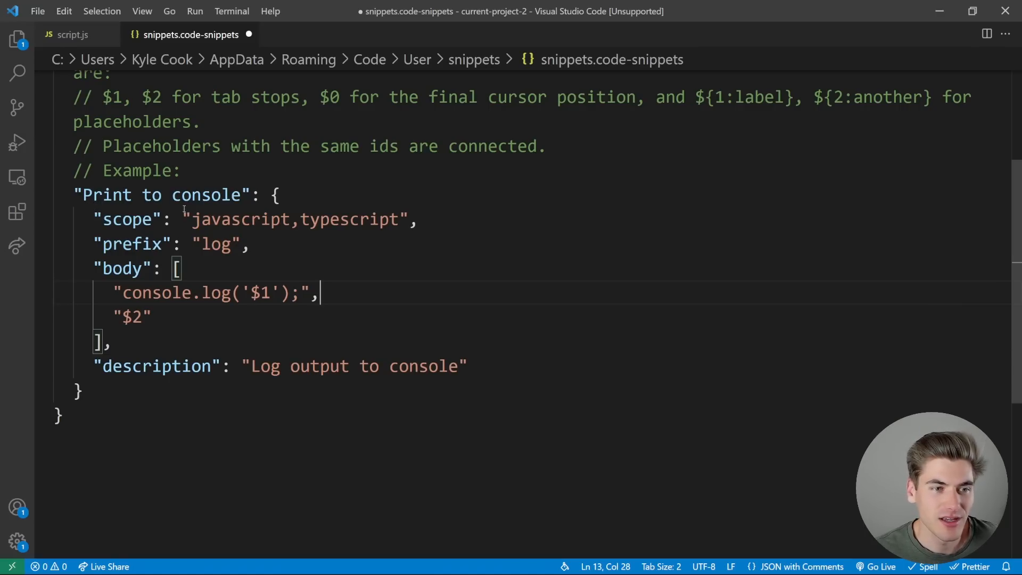
left_click_drag(192, 219, 401, 219)
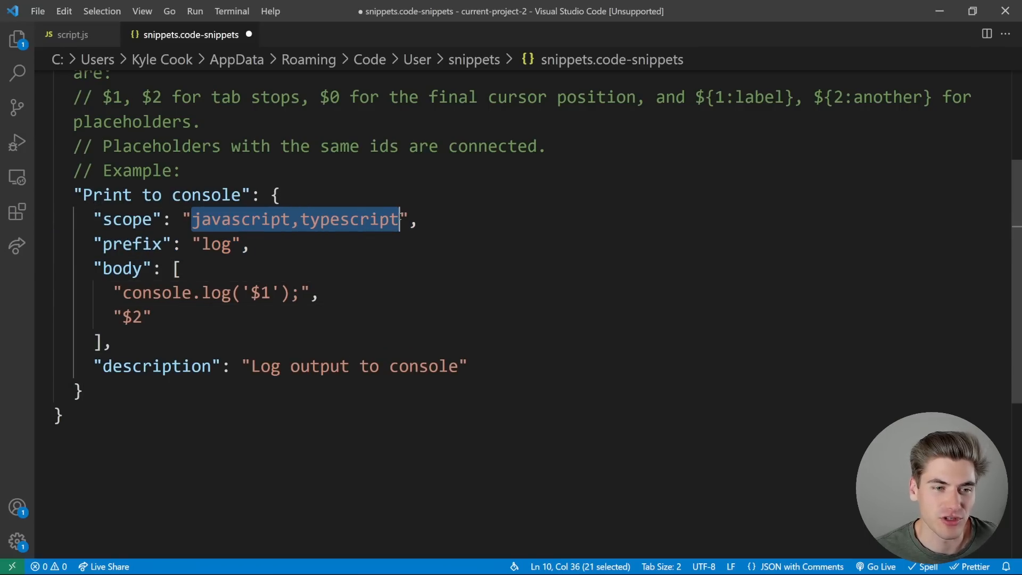
double_click(215, 244)
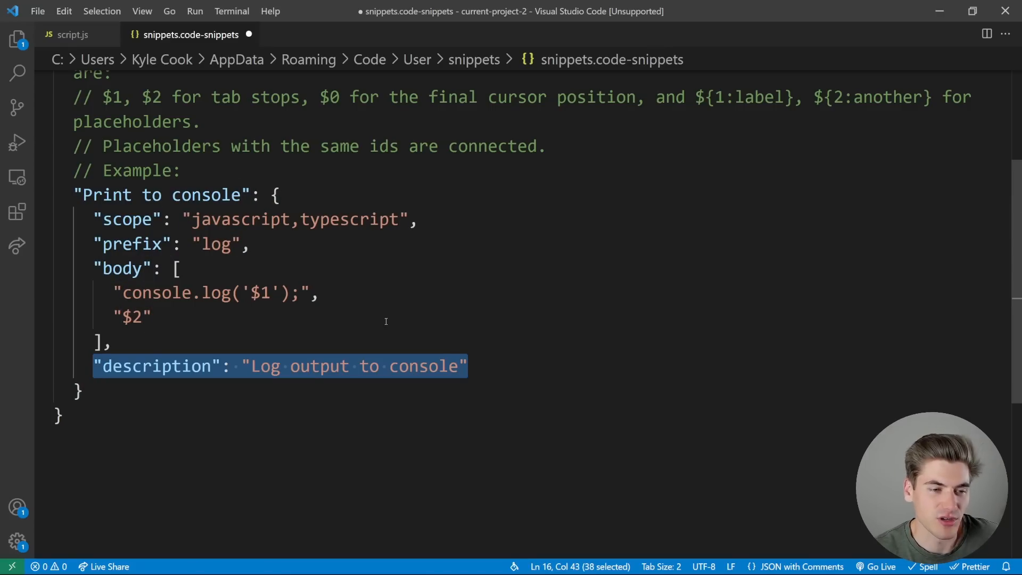
- Rename the snippet console.log with prefix cl and body console.log('Here')
left_click(318, 292)
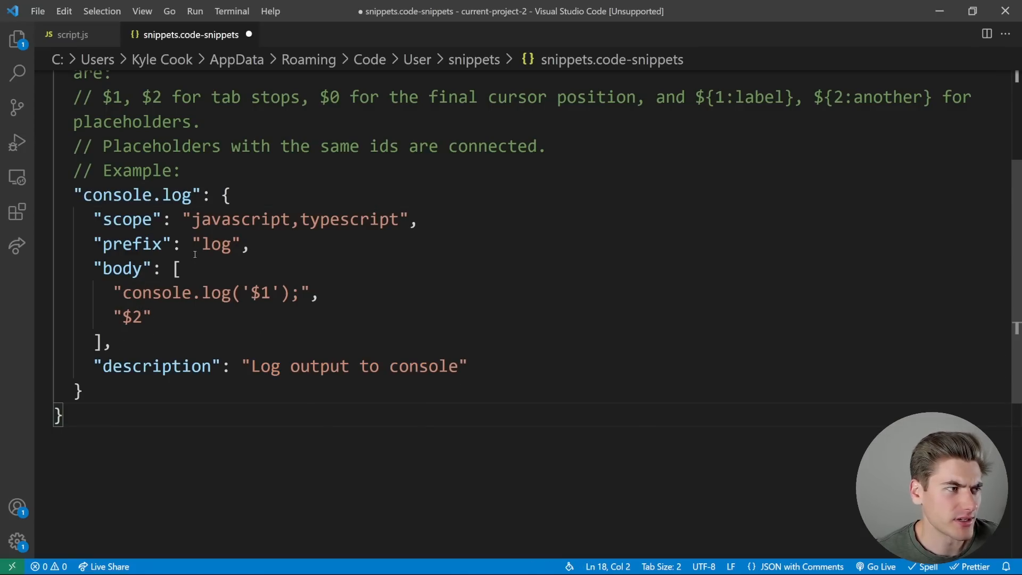
type("c")
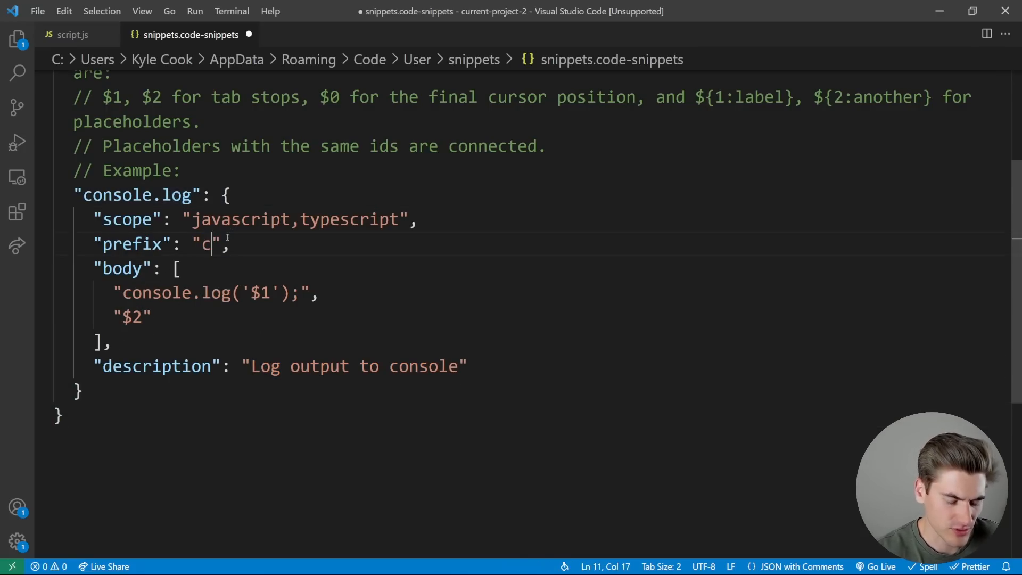
type("l")
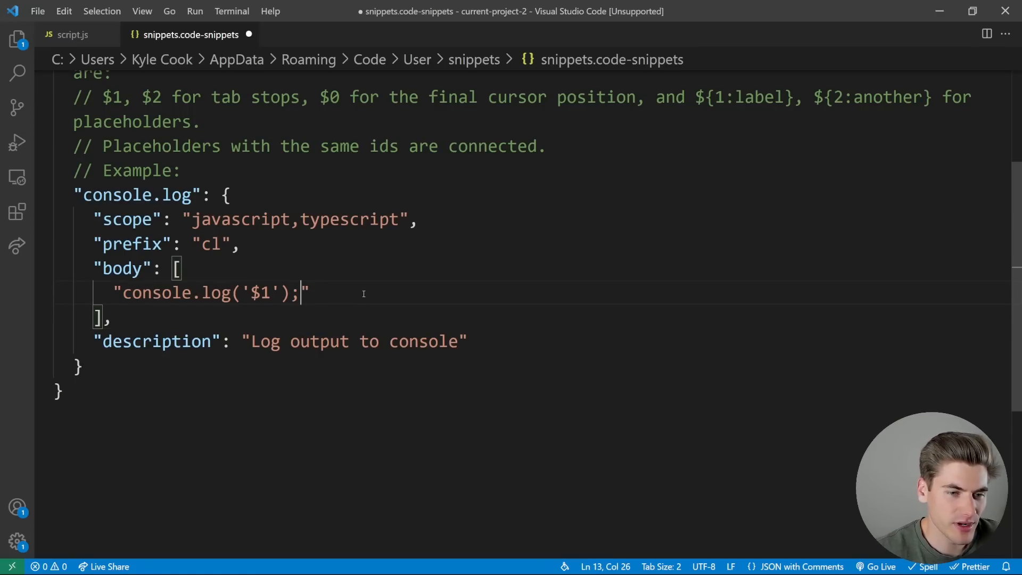
type("Here")
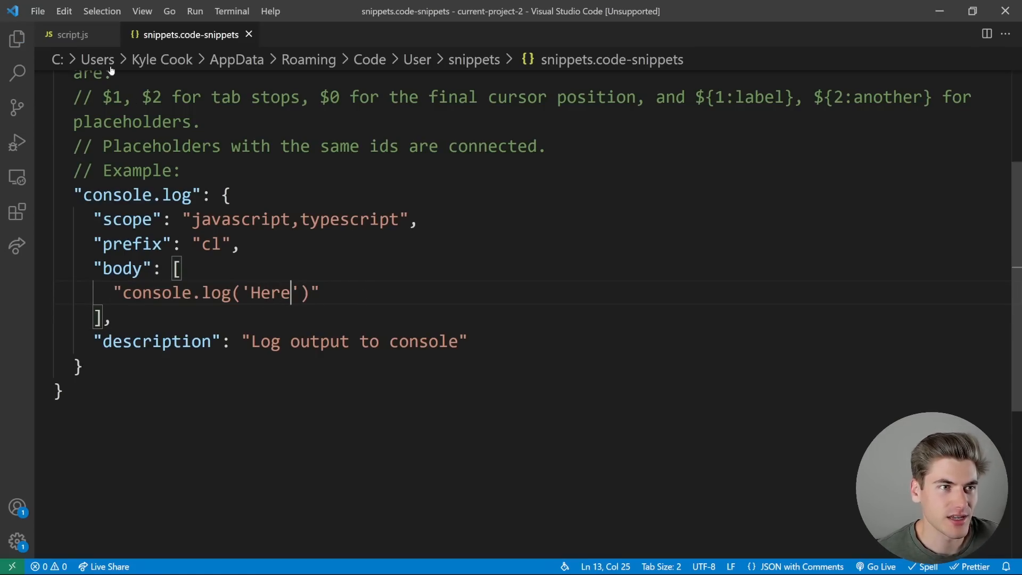
- Test cl in script.js, then replace Here with a $1 tab stop in the snippet body
left_click(71, 34)
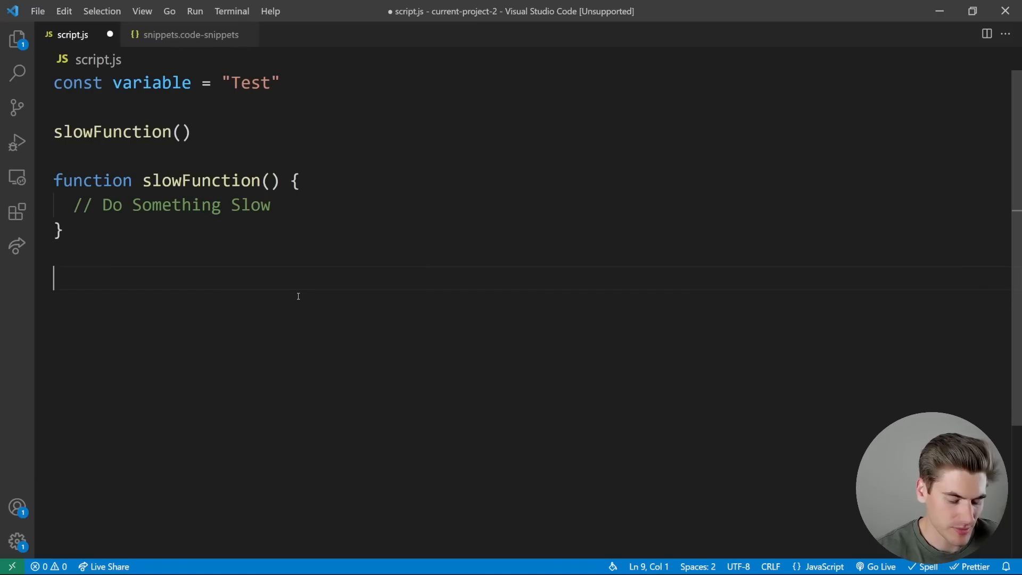
type("console.log('Here')")
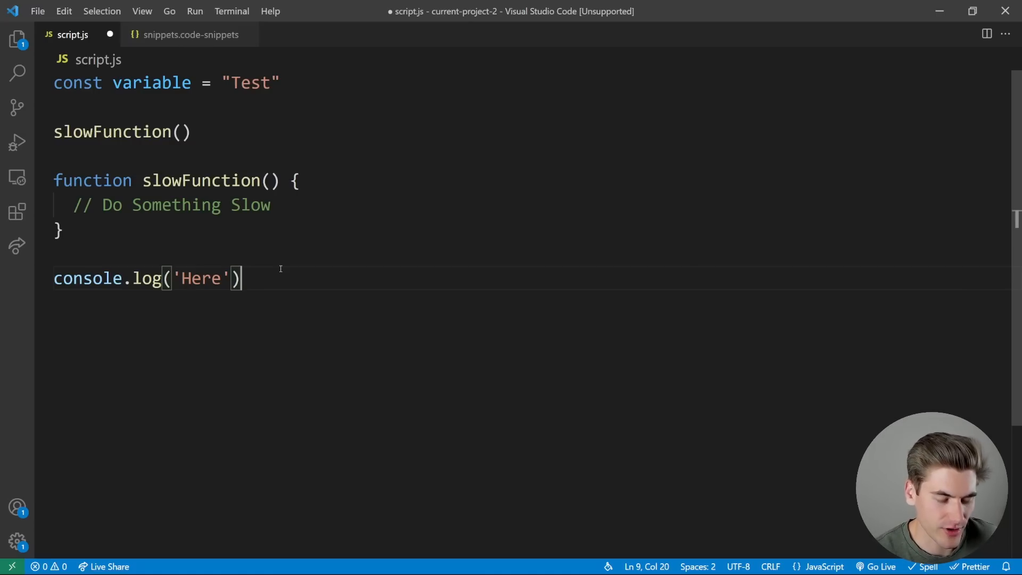
left_click(190, 34)
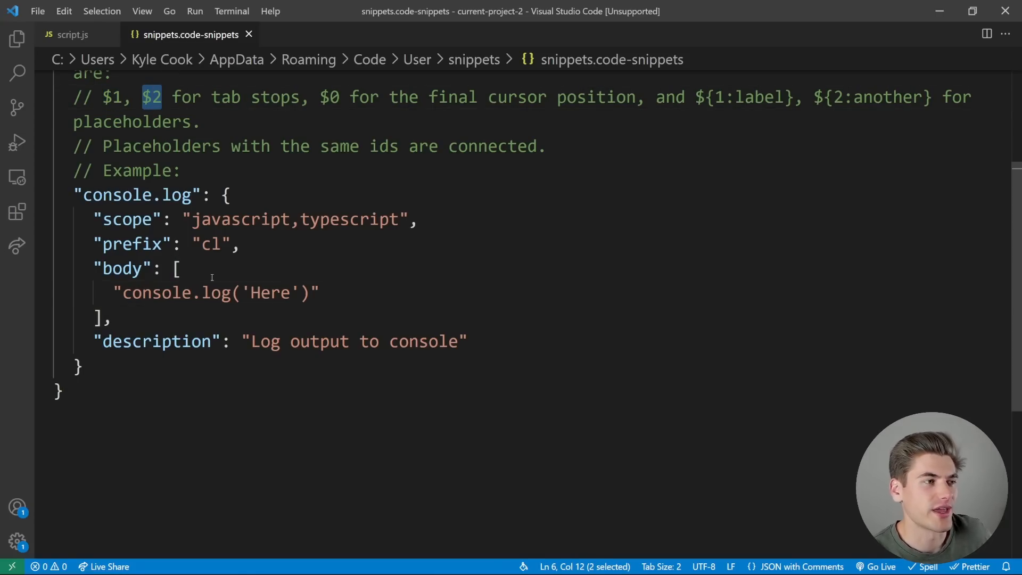
double_click(270, 292)
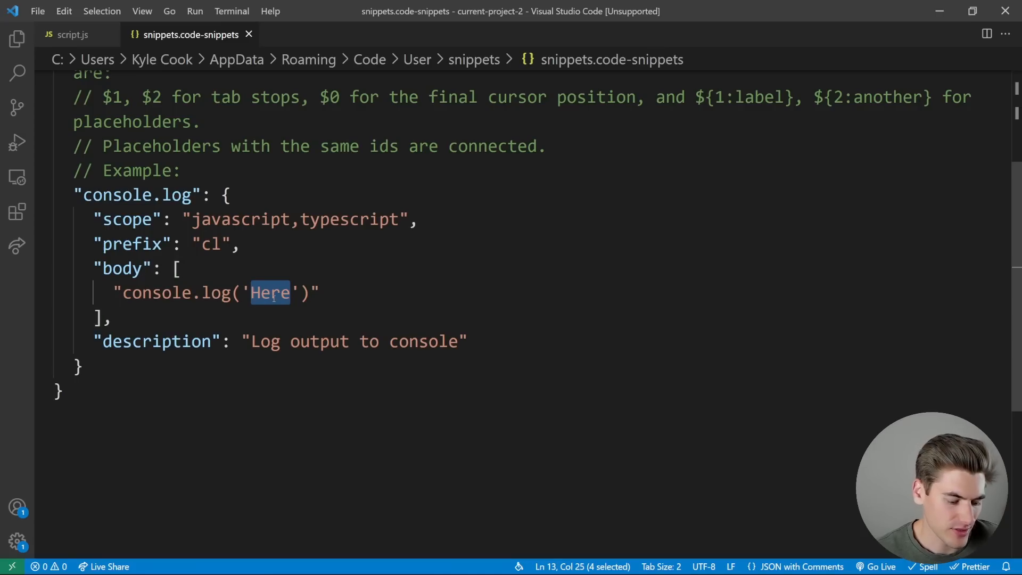
type("$1")
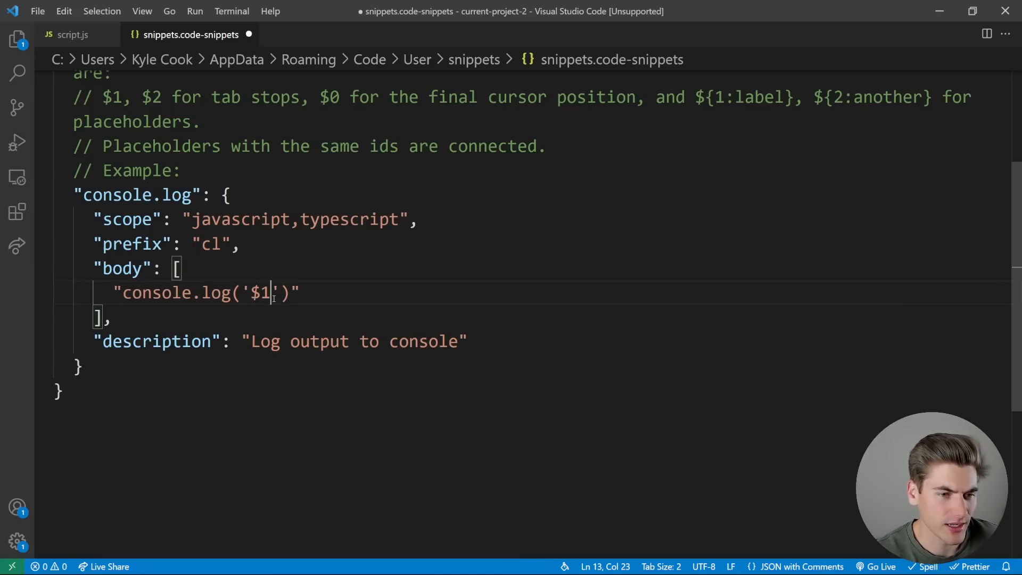
- Expand cl again in script.js to check the tab stop, then remove the test line
left_click(72, 34)
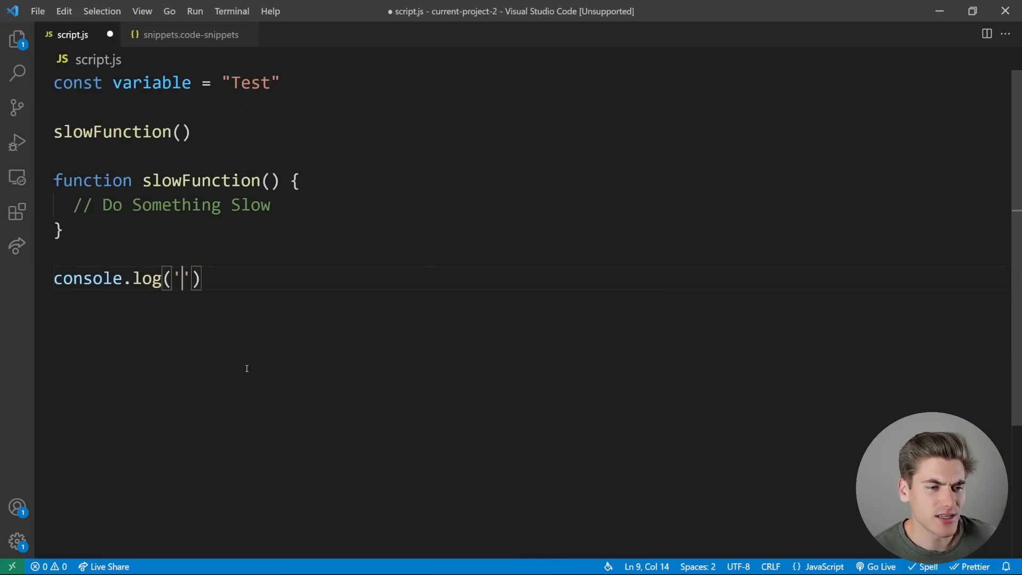
type("asdfasdf")
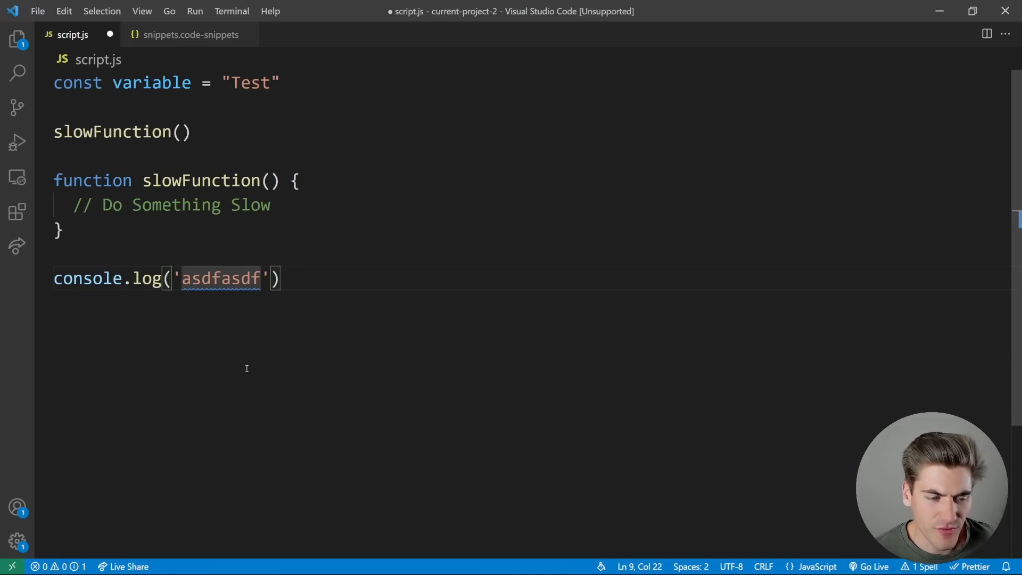
type("f")
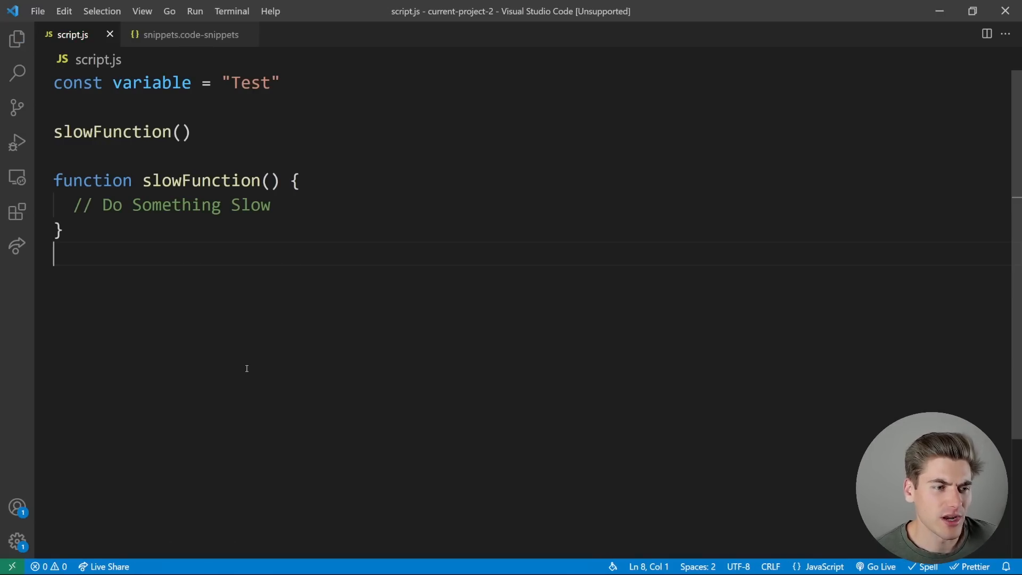
- Change the body to console.log(`${1:Here}`) and test the default placeholder in script.js
left_click(190, 34)
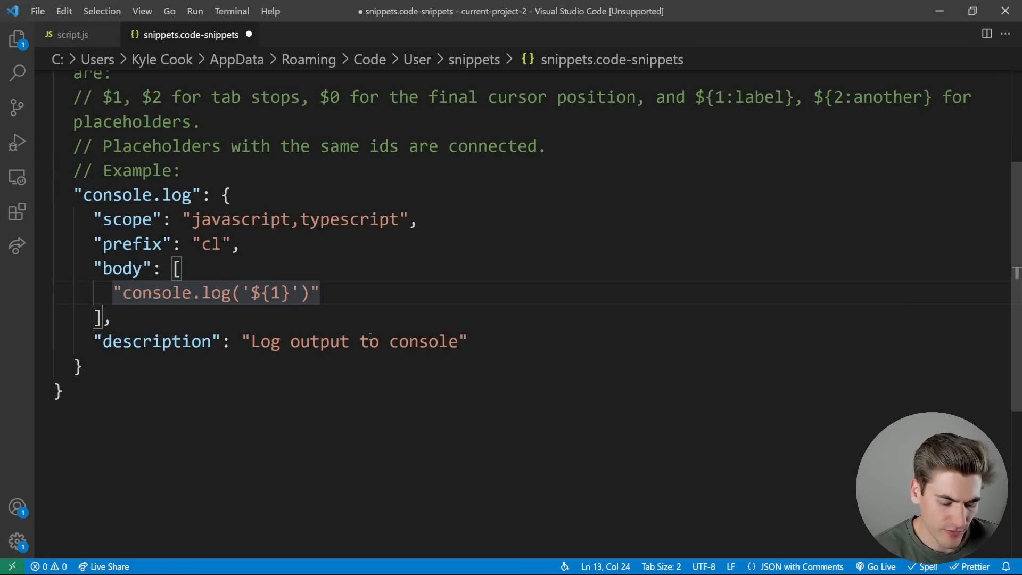
type(":H")
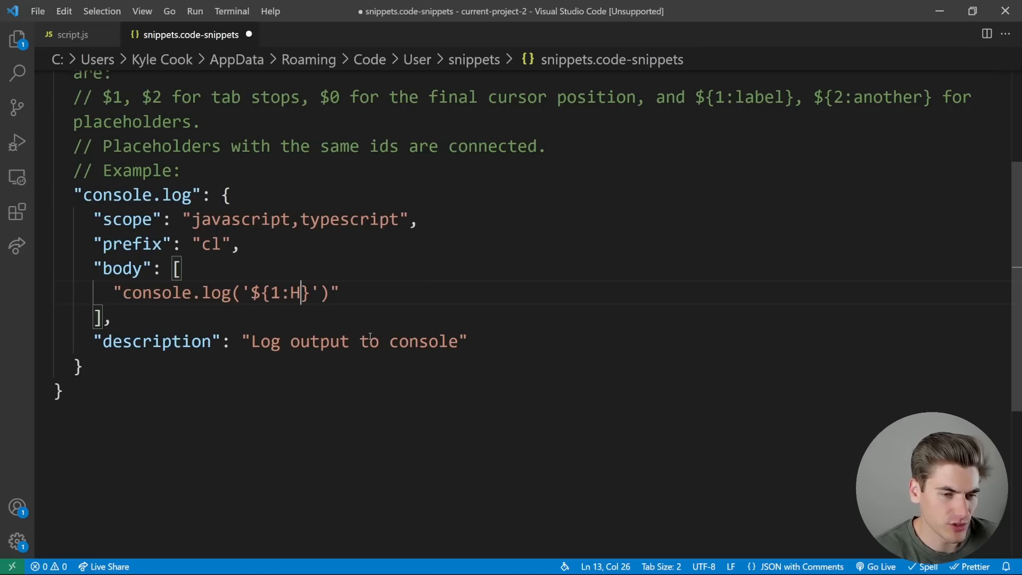
type("ere")
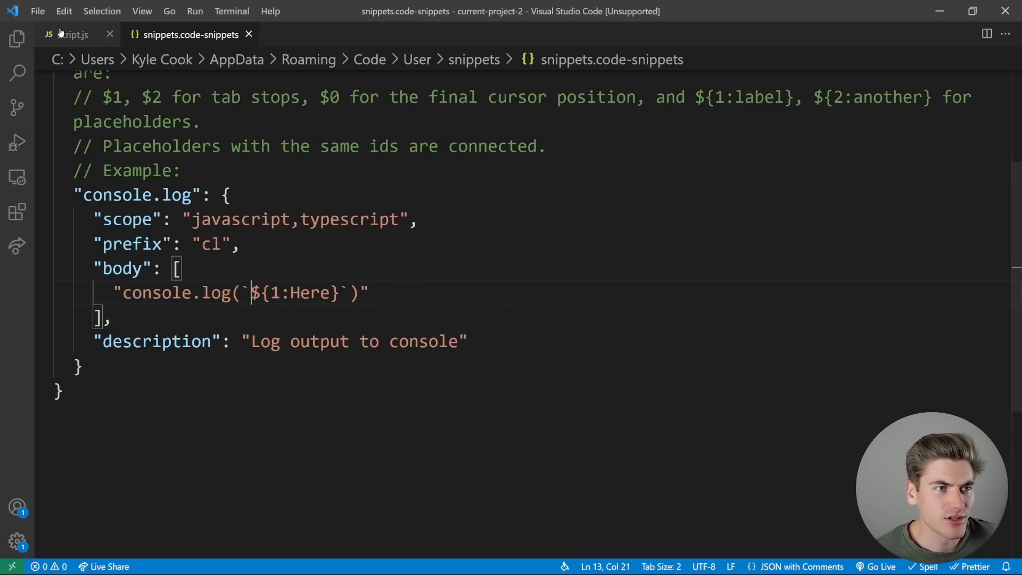
left_click(74, 34)
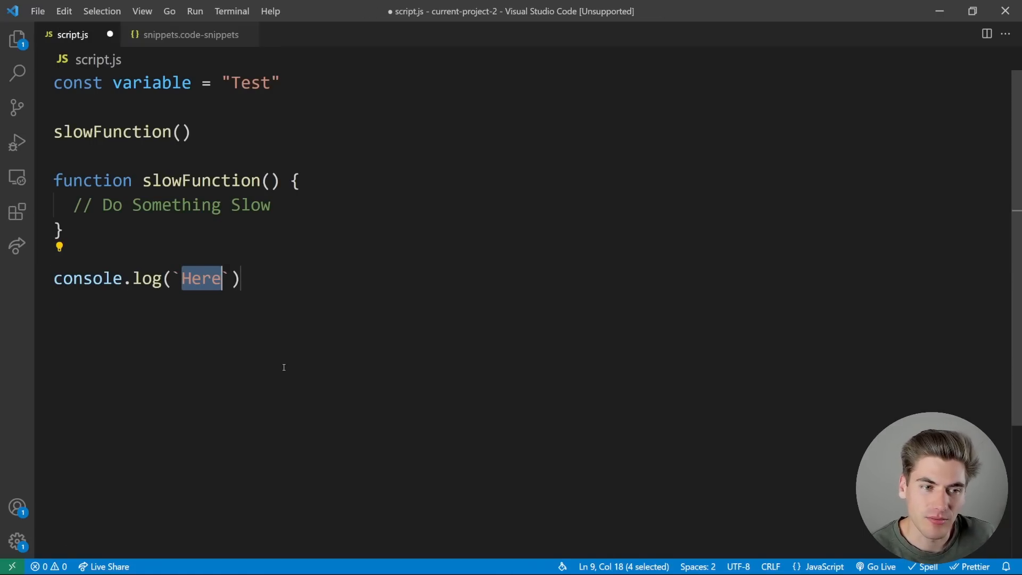
type("sadf")
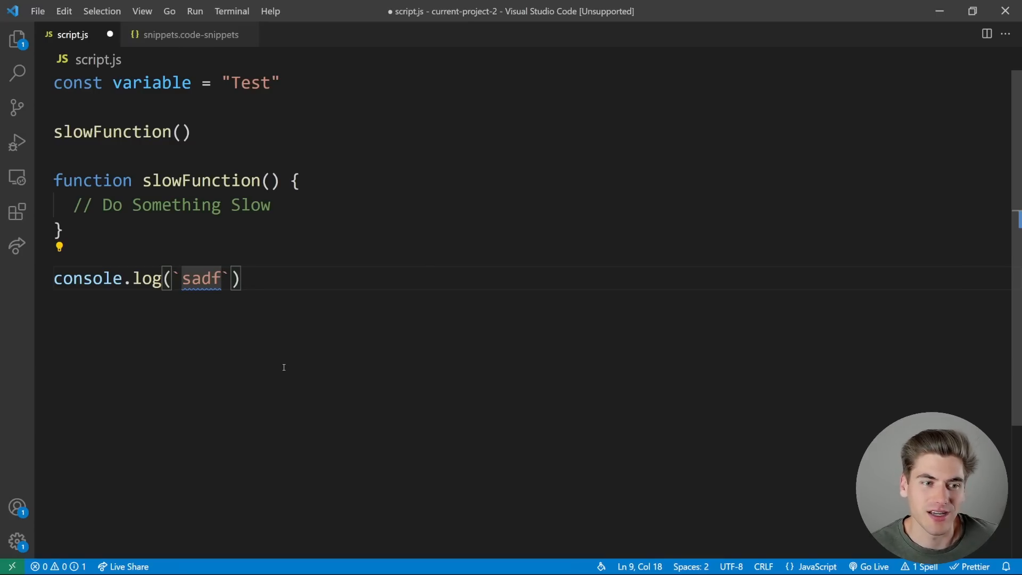
type("Here}`)\"")
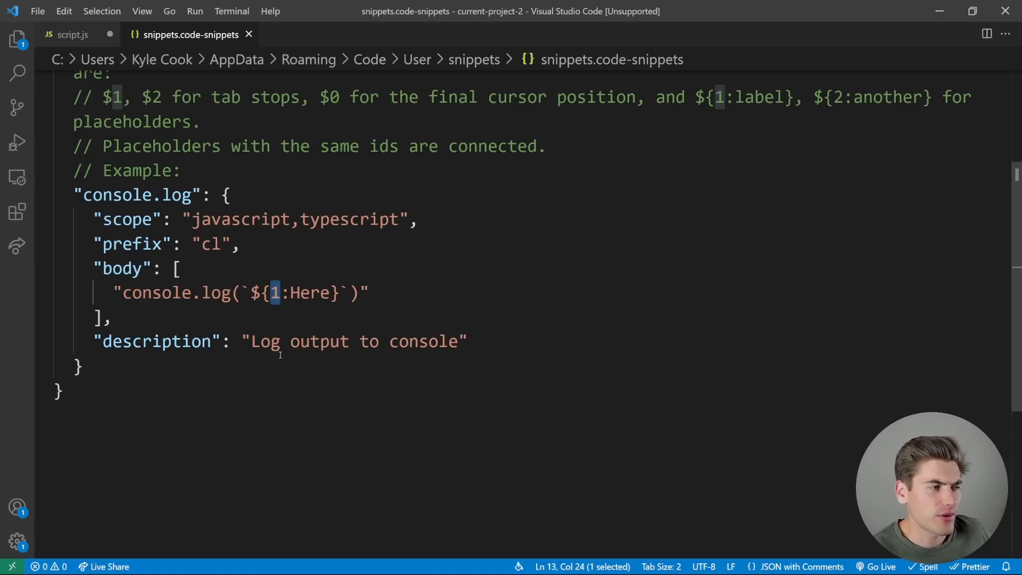
mouse_move(262, 326)
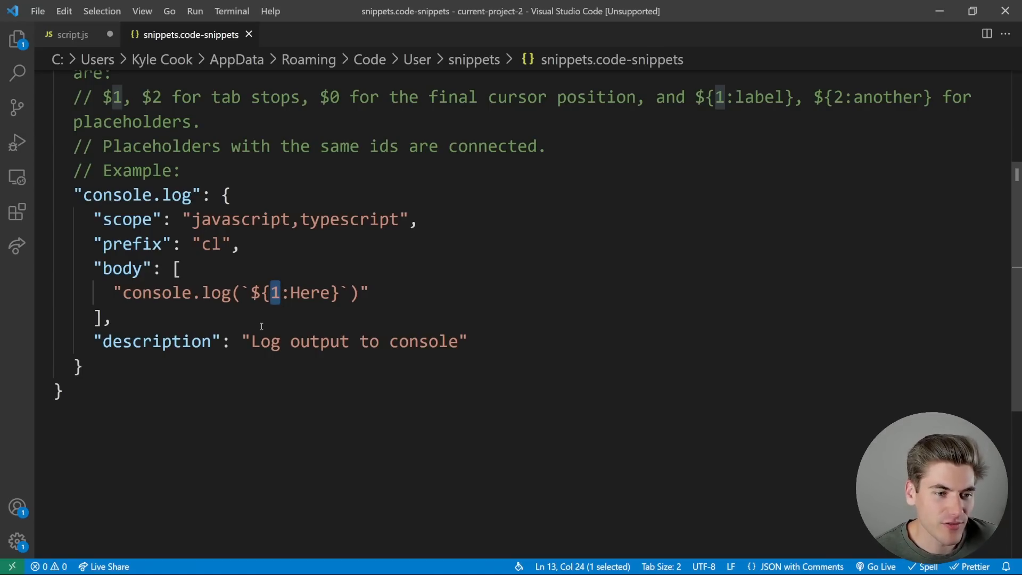
- Replace log in the body with a second placeholder ${2:log}
double_click(217, 292)
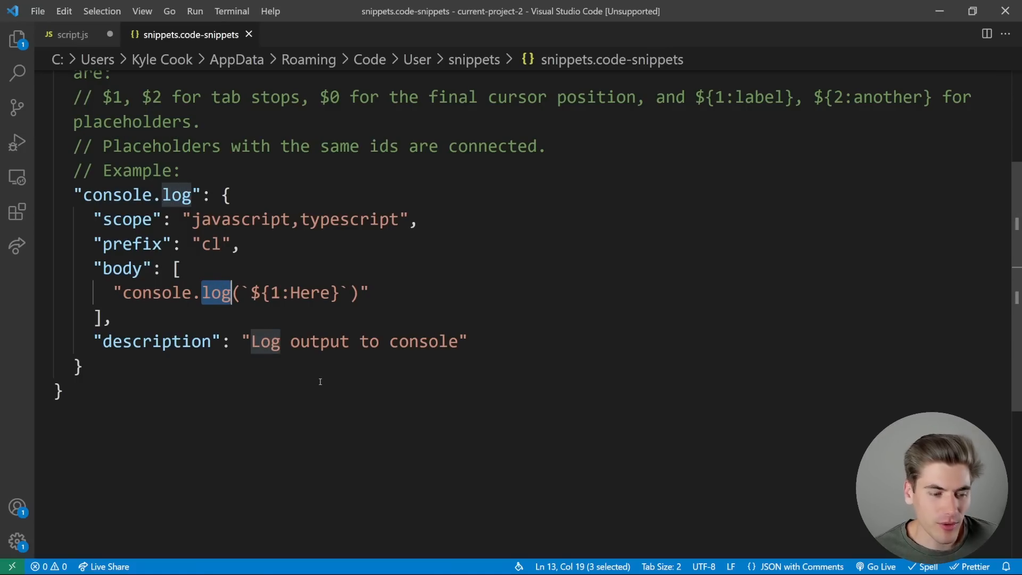
type("time")
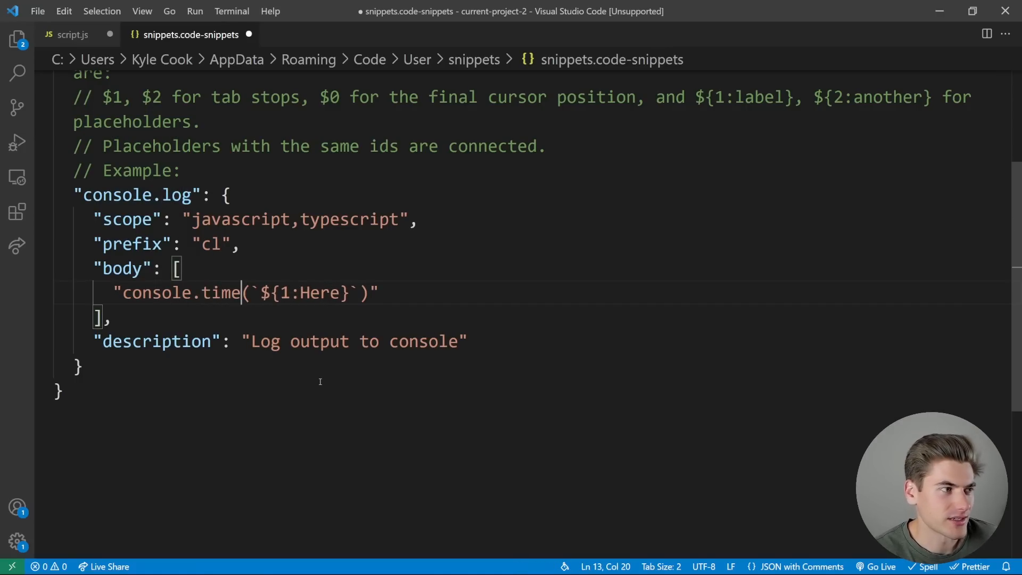
key("Backspace")
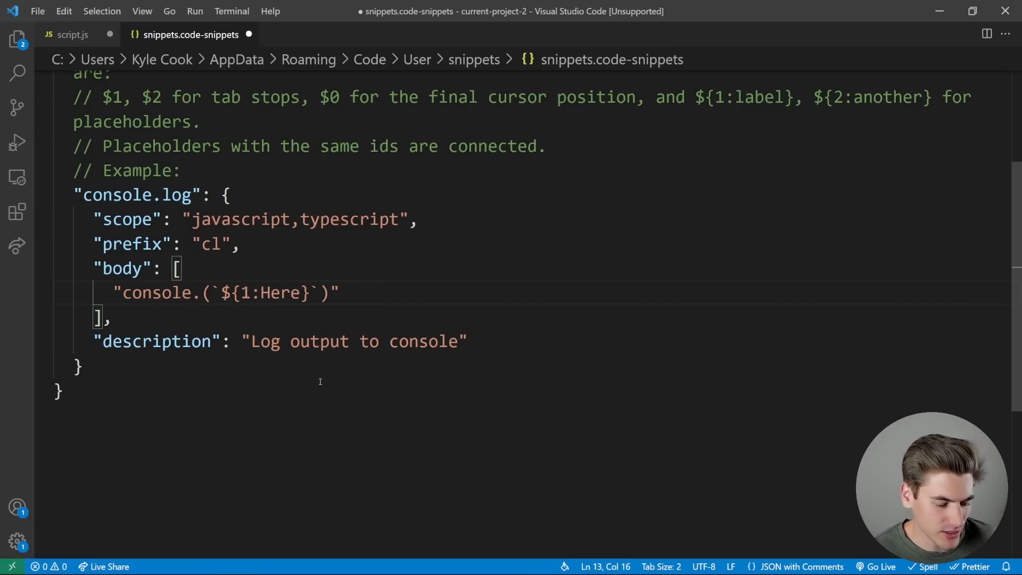
type("${")
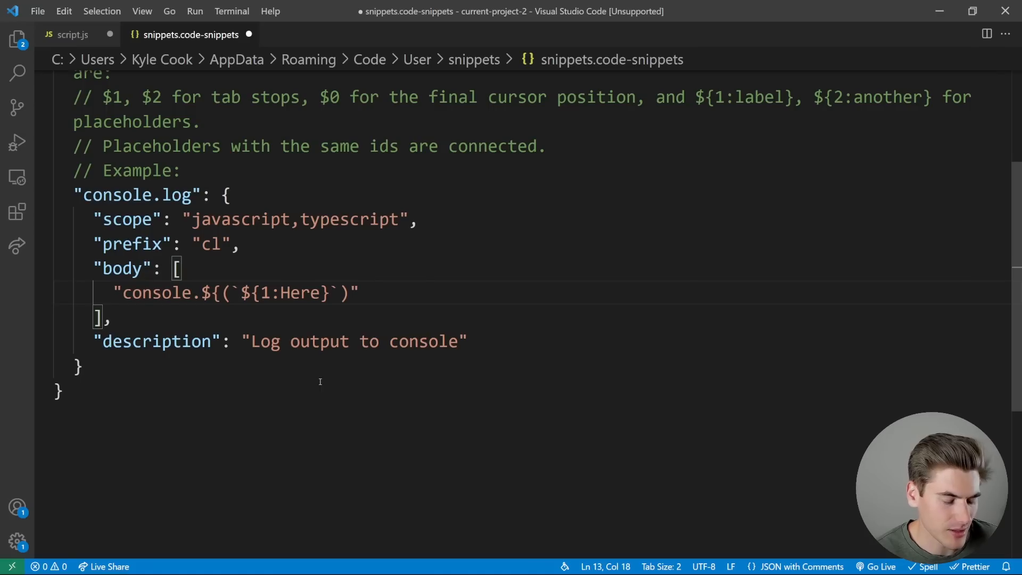
type("2L")
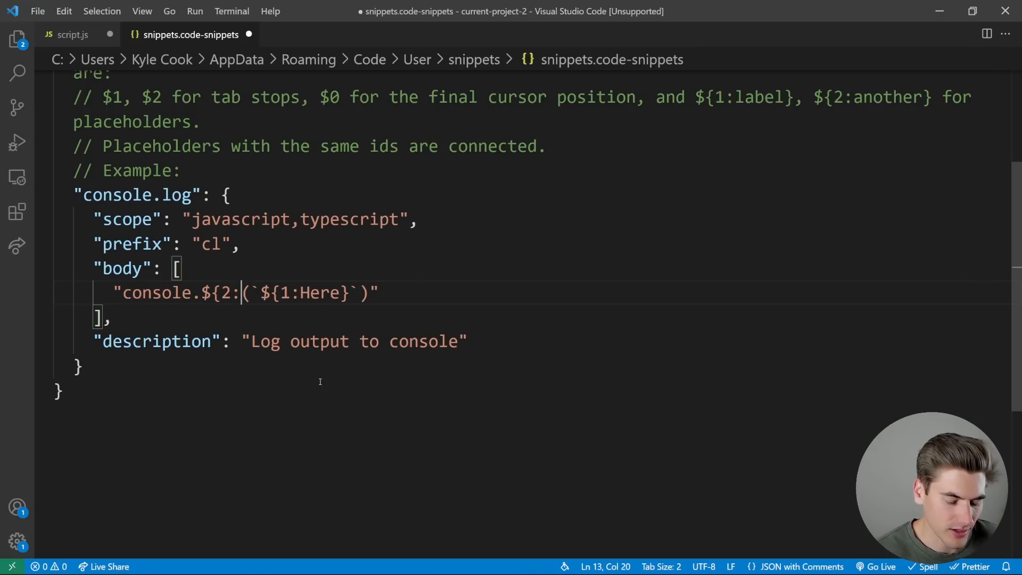
type("log")
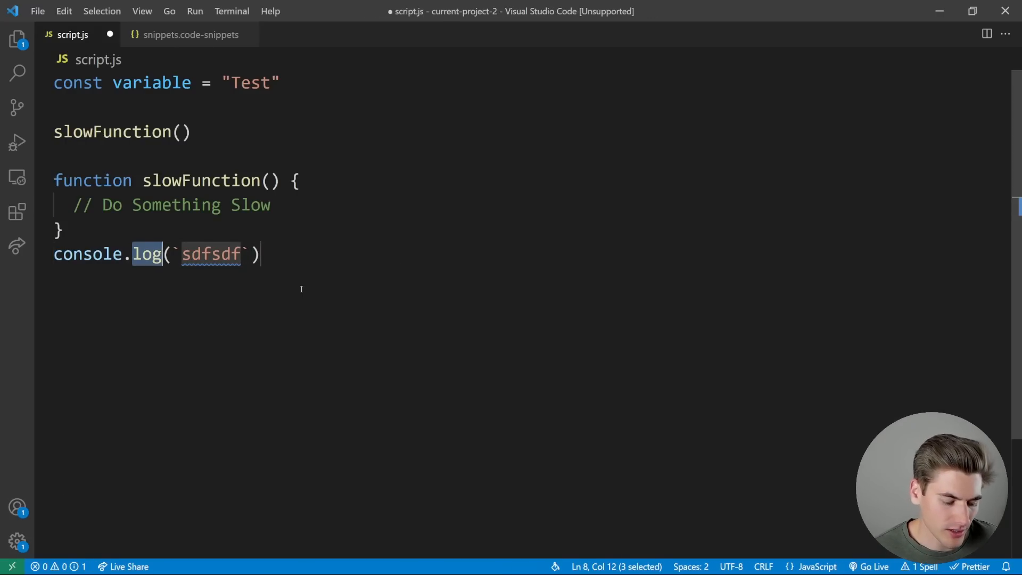
- Expand cl in script.js and change the method stop to dir to test it
key("Delete")
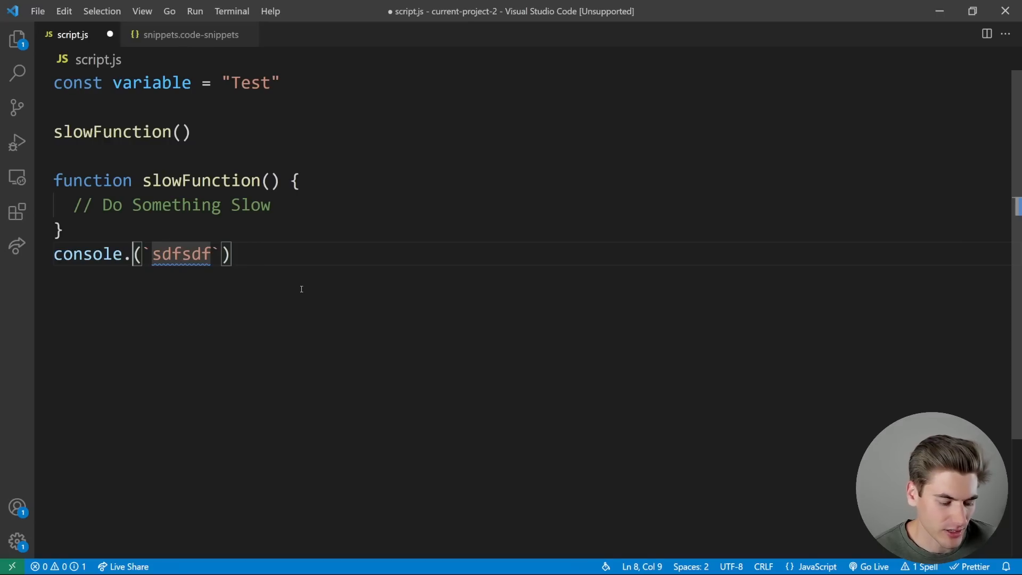
type("dir")
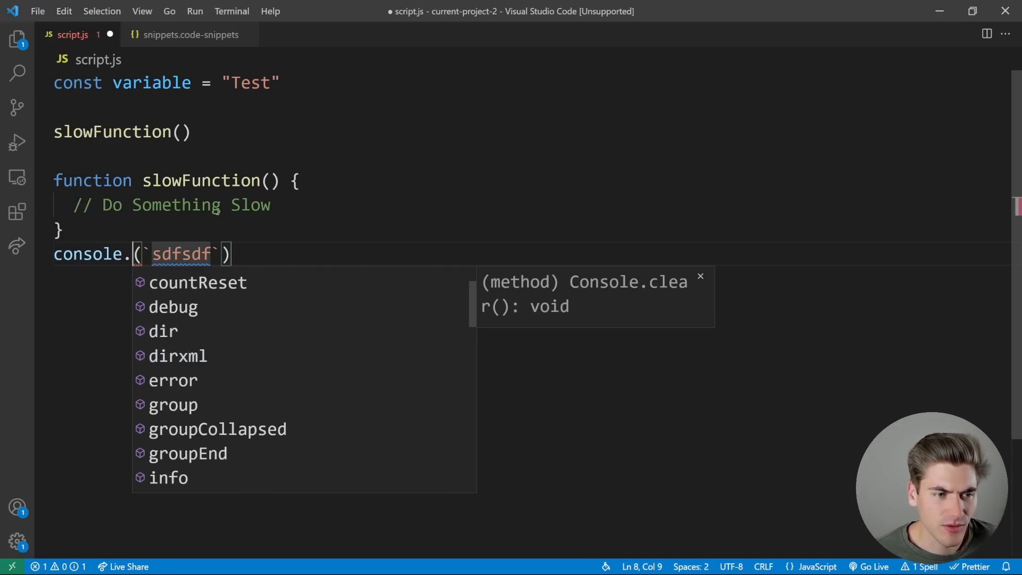
- Turn the method stop into a choice list ${2|log,table,count,dir,error,info|}
key("Escape")
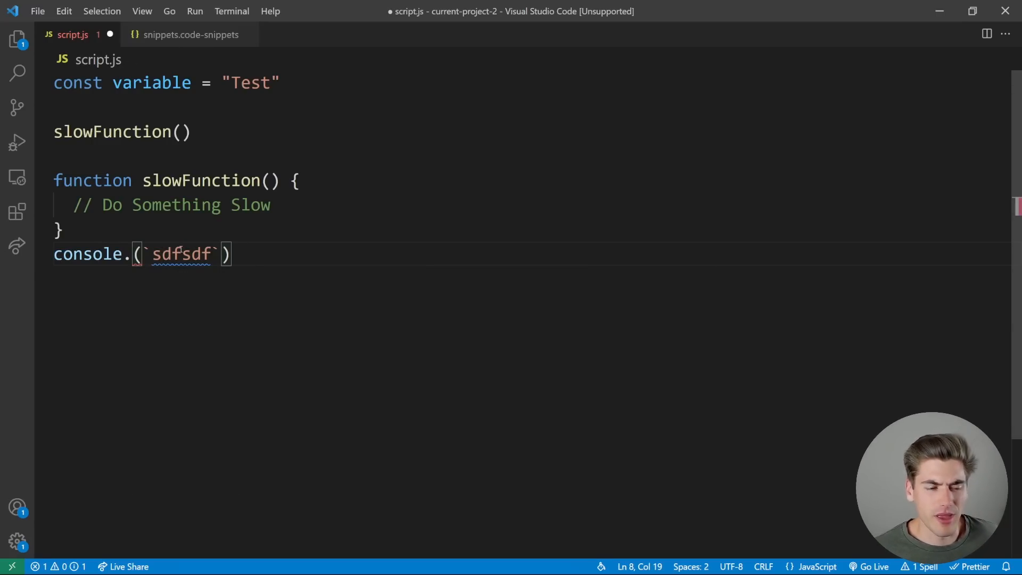
left_click(190, 34)
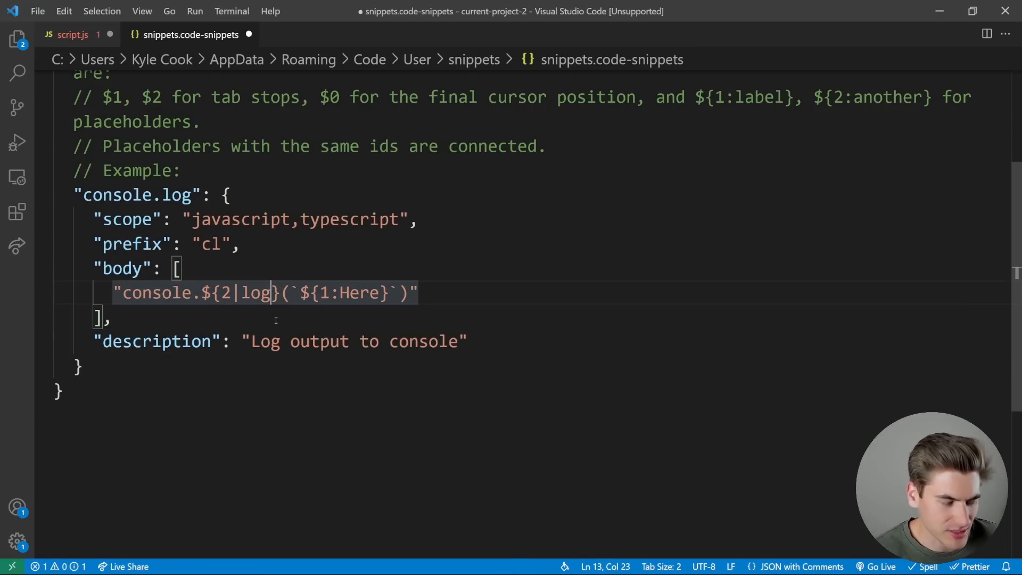
type(",table")
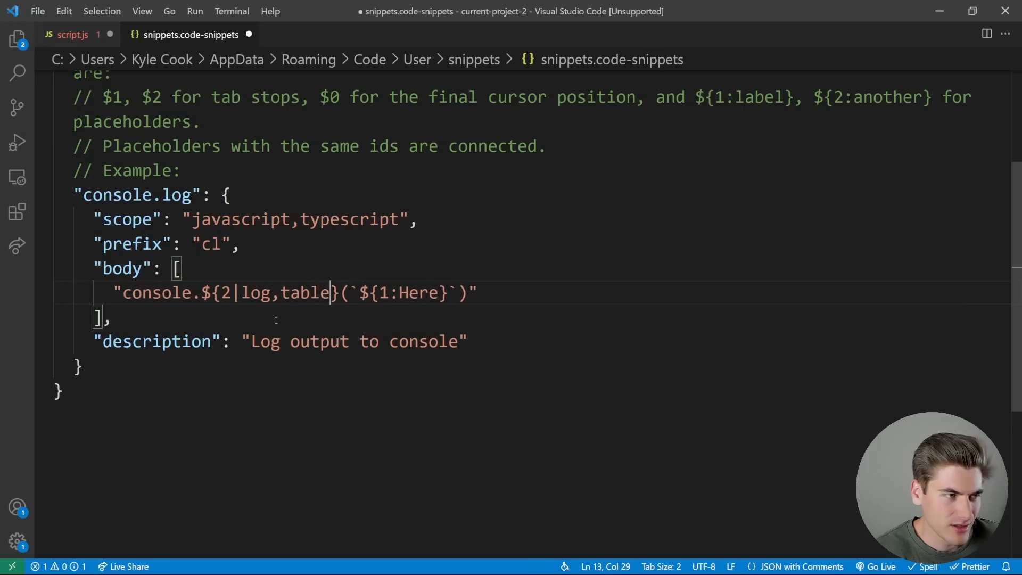
type(",count,dir,error,info")
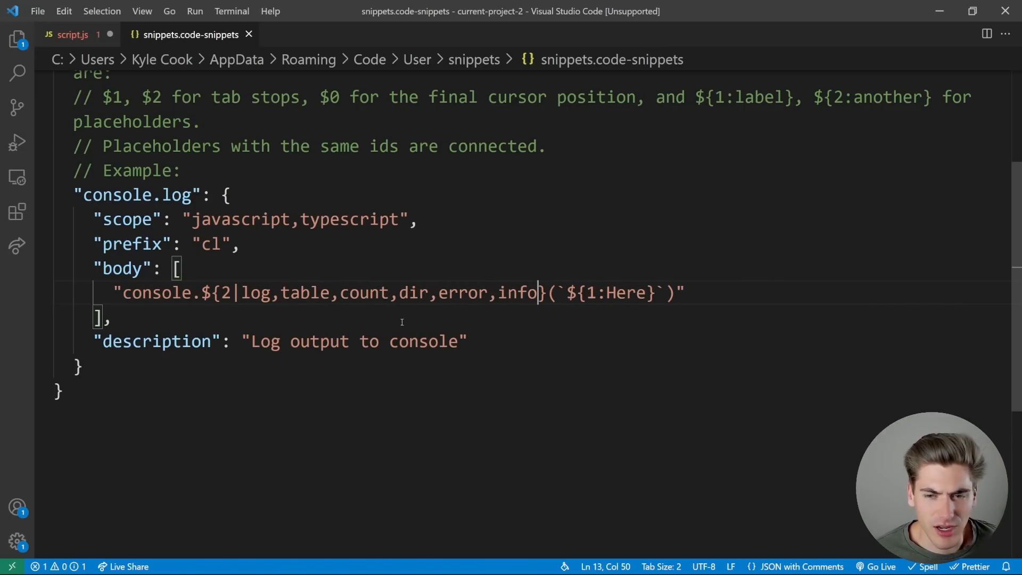
- Expand cl in script.js, pick error from the choices, then clear the test line
left_click(72, 35)
type("|")
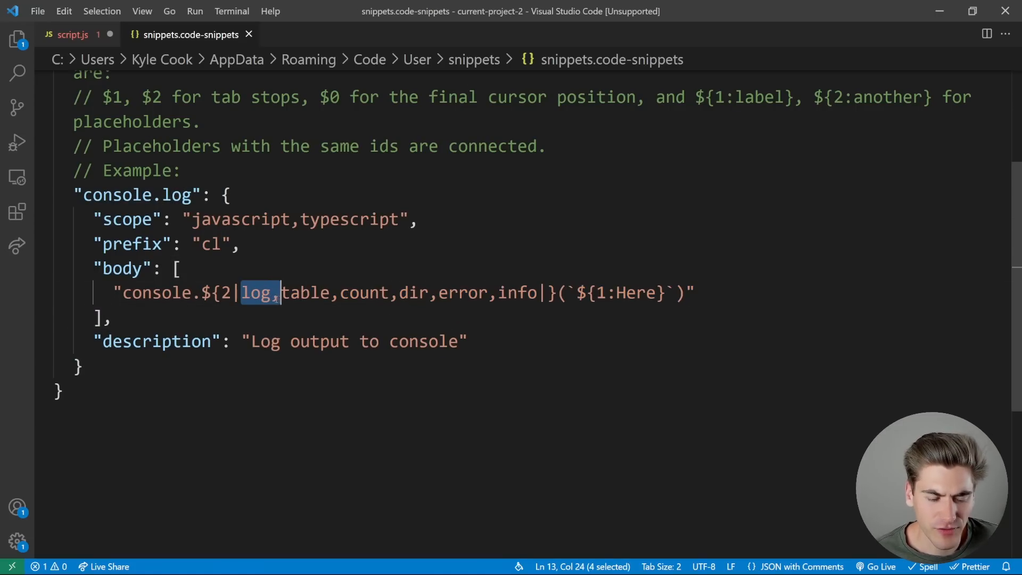
left_click(72, 34)
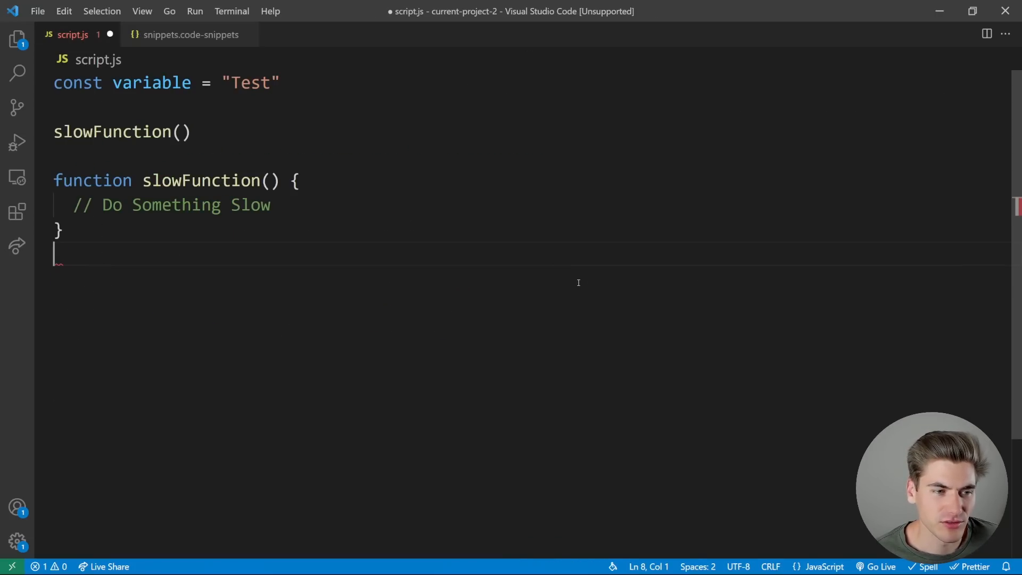
type("console.log(`Here`)")
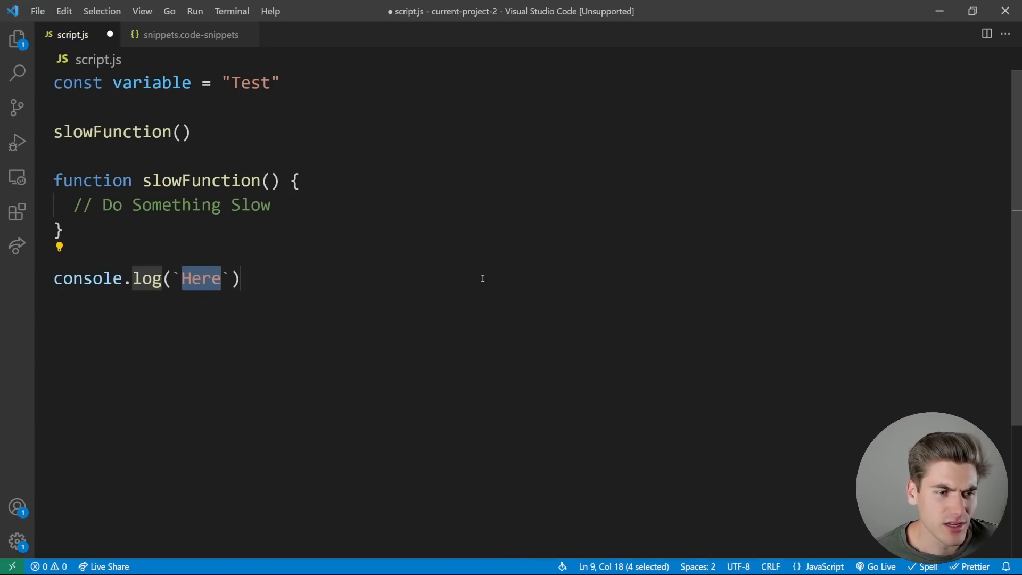
type("sdfsdf")
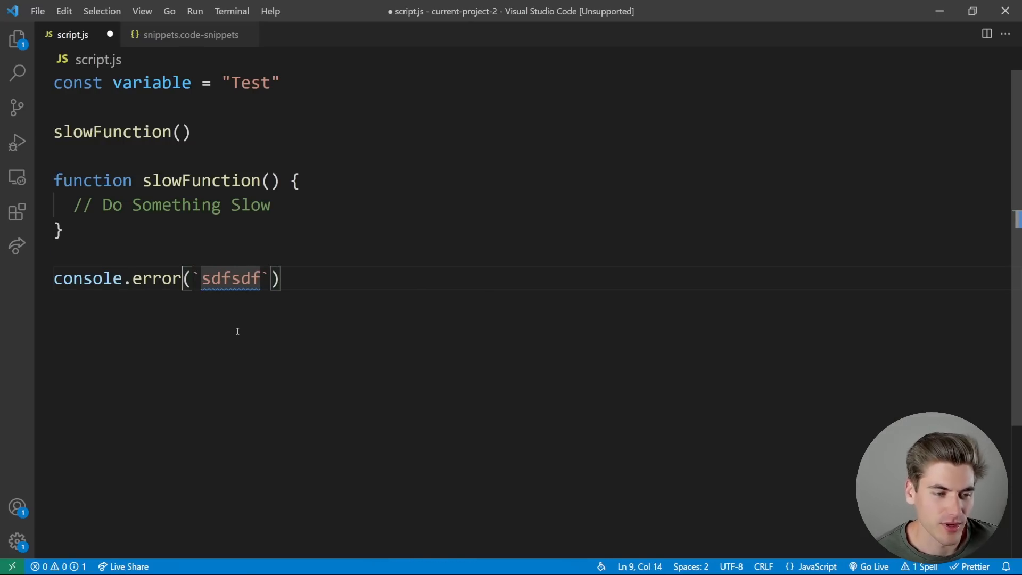
type("sdfsd")
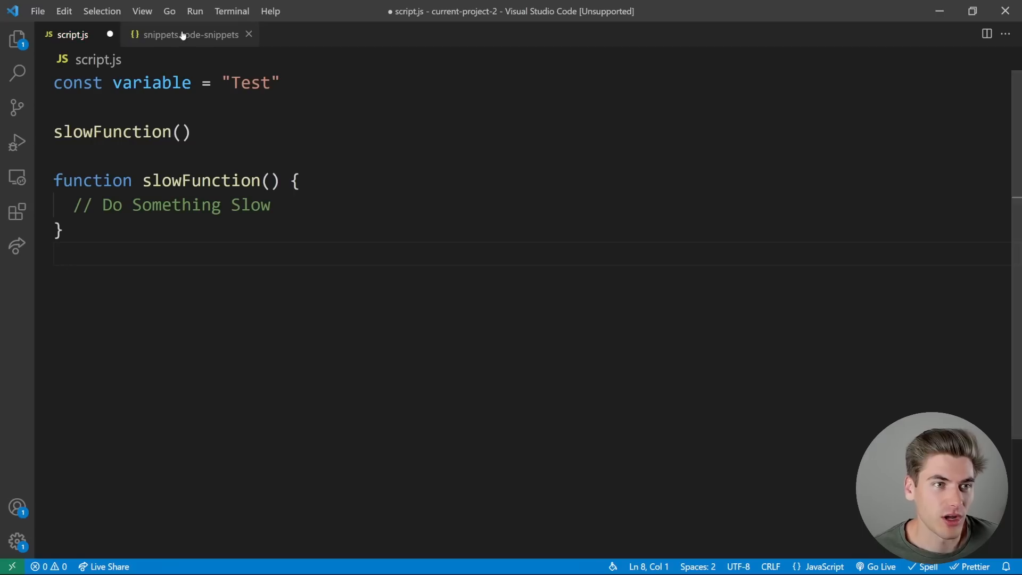
- Look up the TM_SELECTED_TEXT variable in the snippet variables documentation
left_click(189, 34)
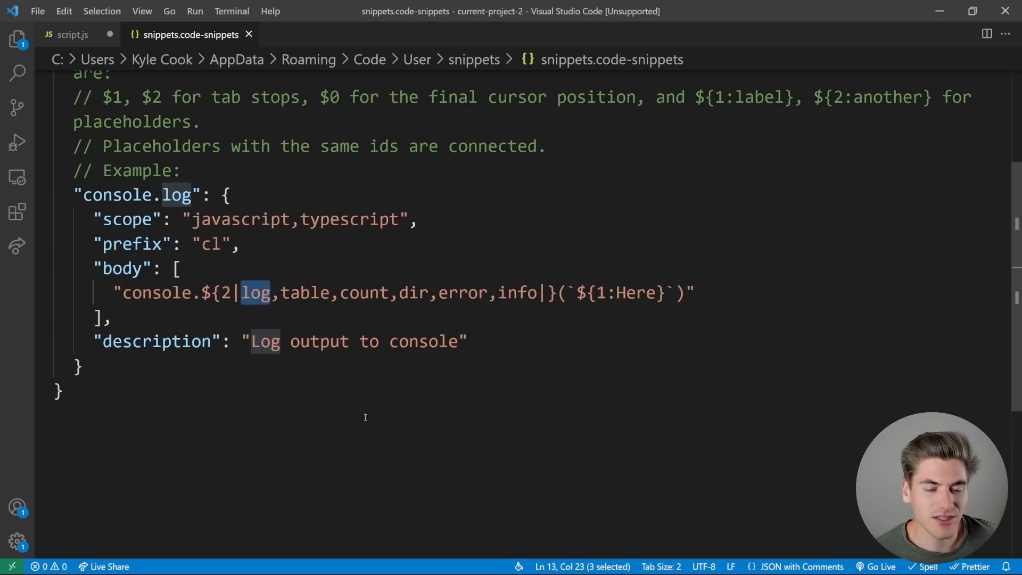
left_click(73, 34)
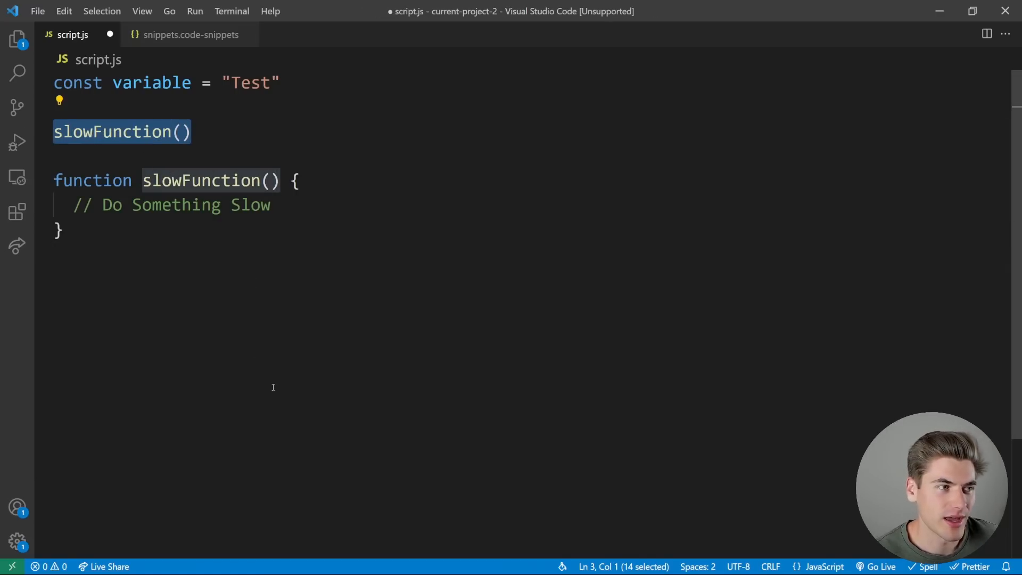
mouse_move(178, 263)
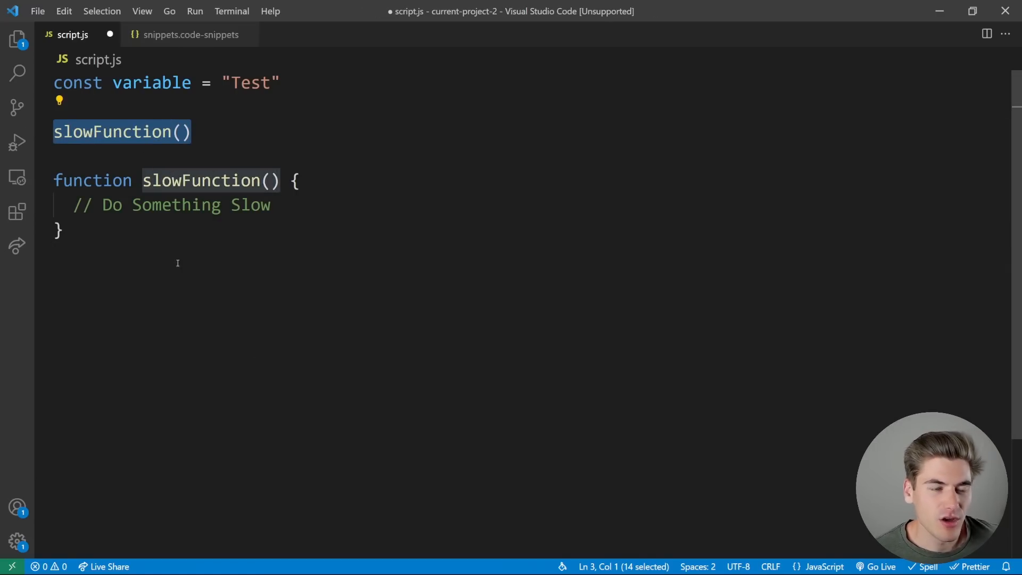
left_click(190, 34)
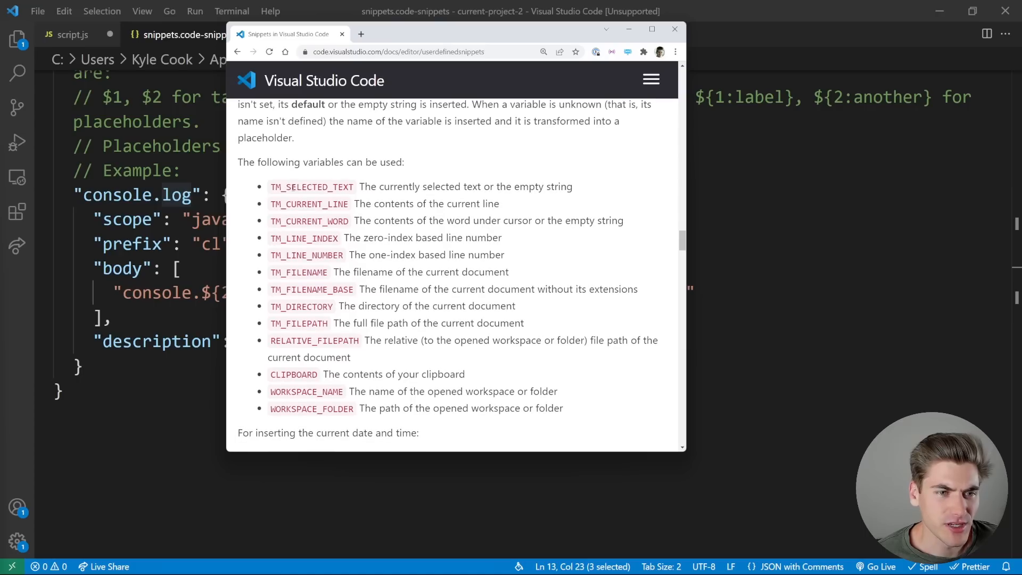
double_click(312, 186)
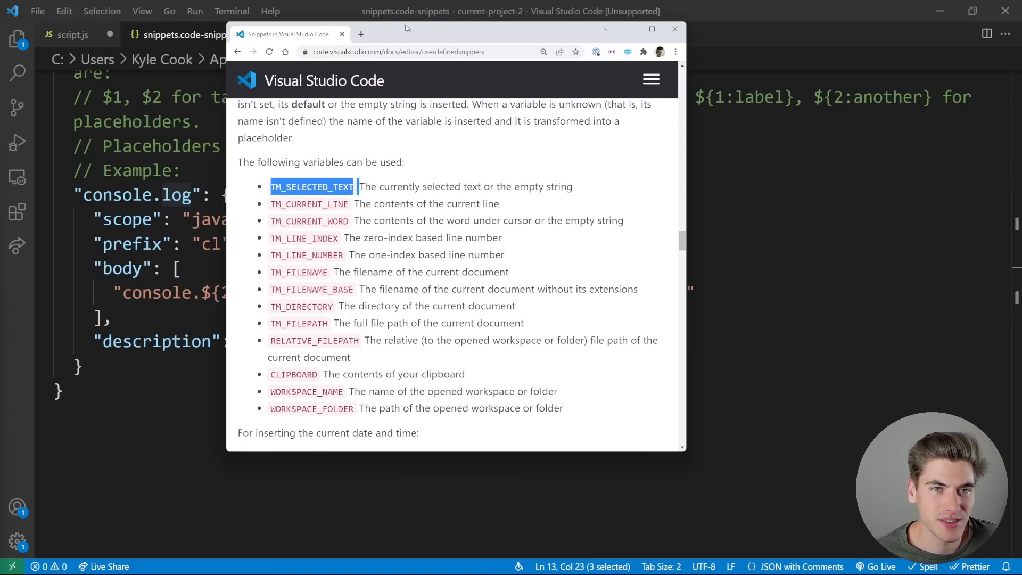
left_click(674, 28)
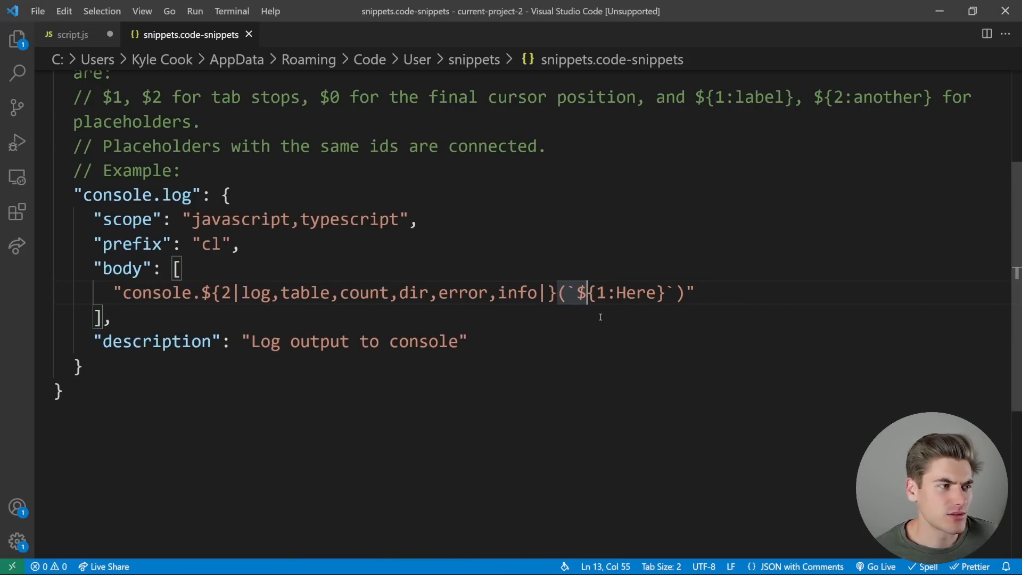
- Wrap the first stop as ${TM_SELECTED_TEXT:${1:Here}} in the body and save
type("TM_SELECTED_TEXT")
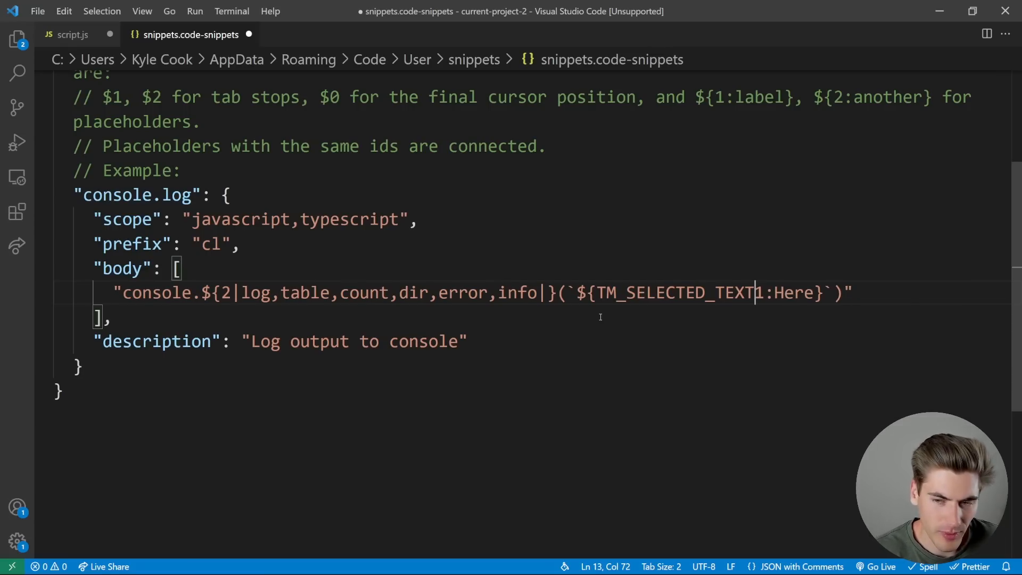
type(":")
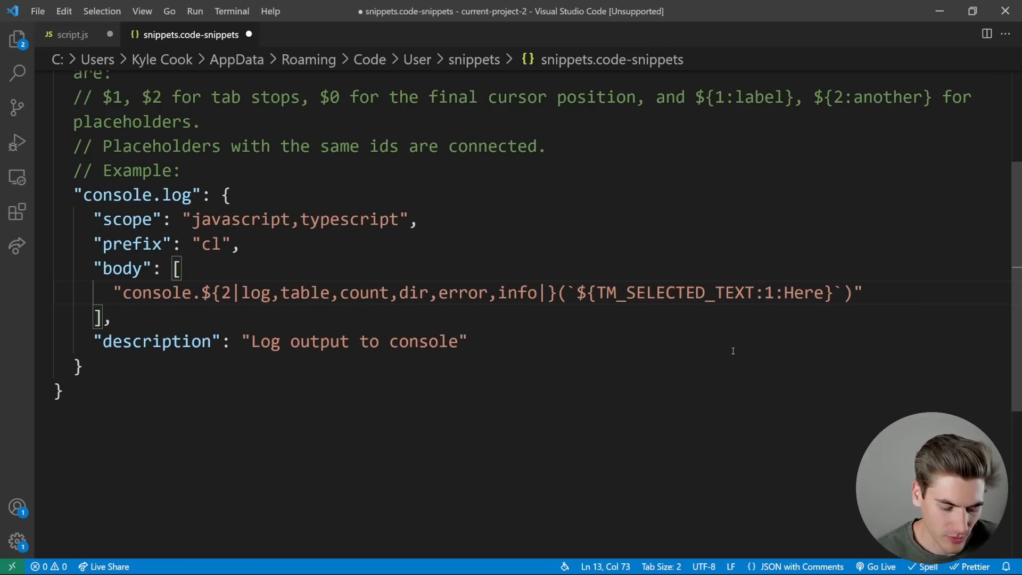
type("${1:Here}")
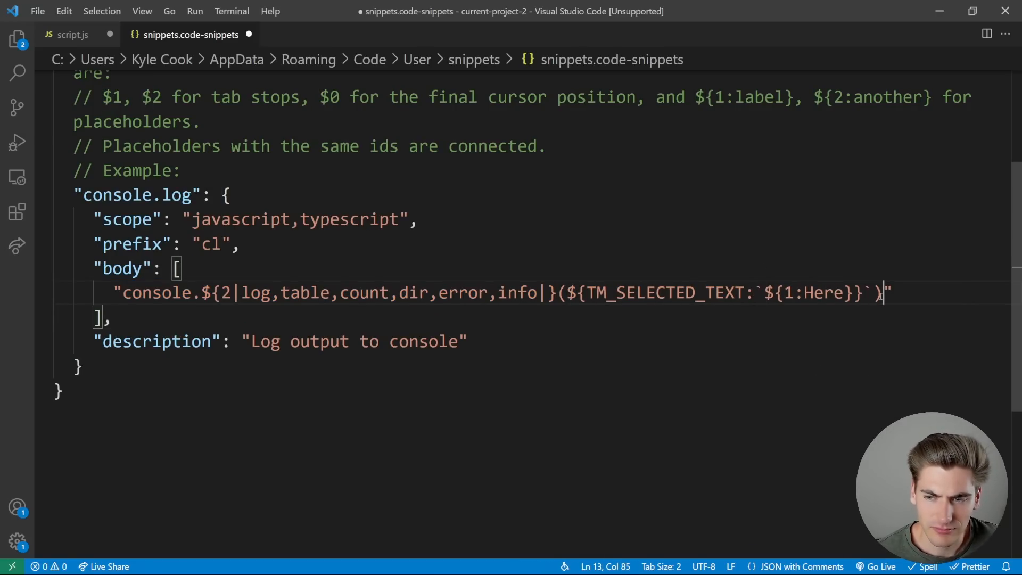
key("Backspace")
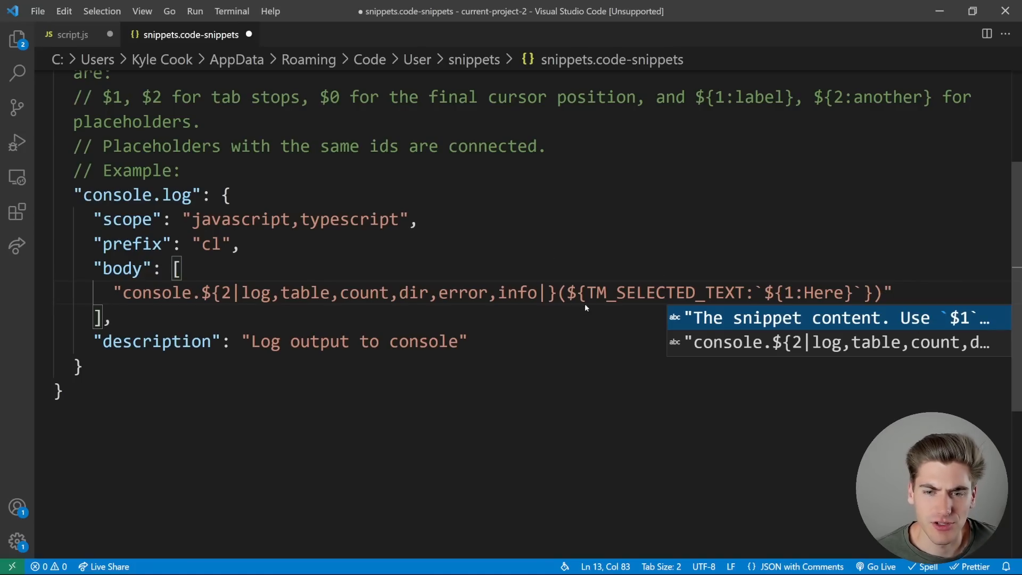
double_click(666, 292)
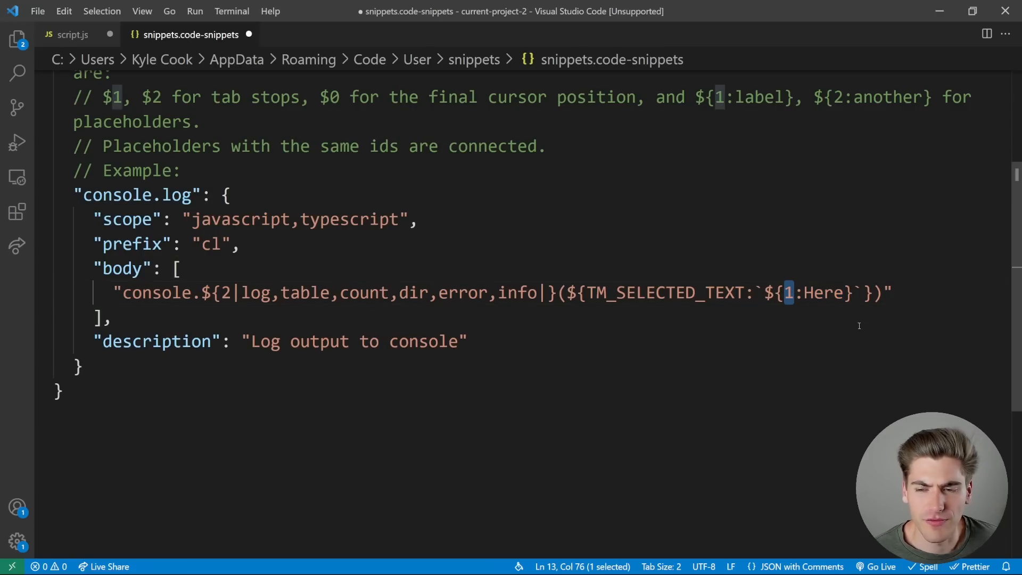
key("ctrl+s")
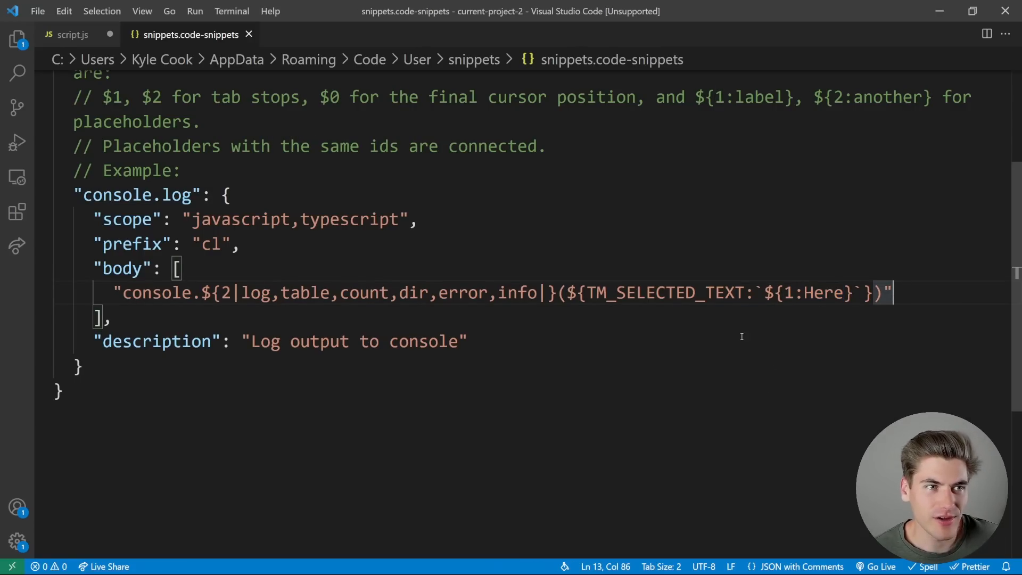
- Expand cl over slowFunction() in script.js to get console.log(slowFunction())
left_click(74, 34)
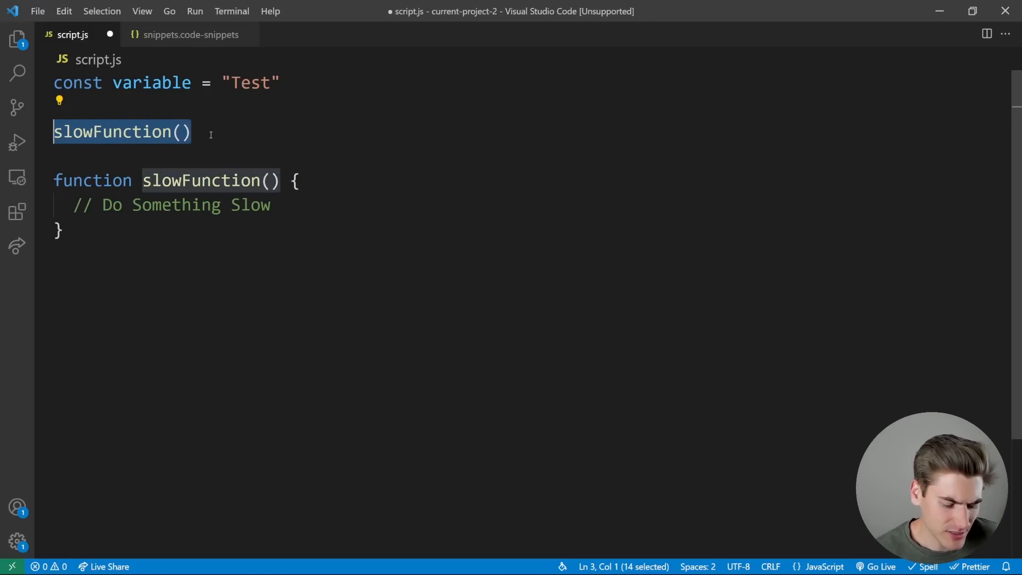
type("console.log(")
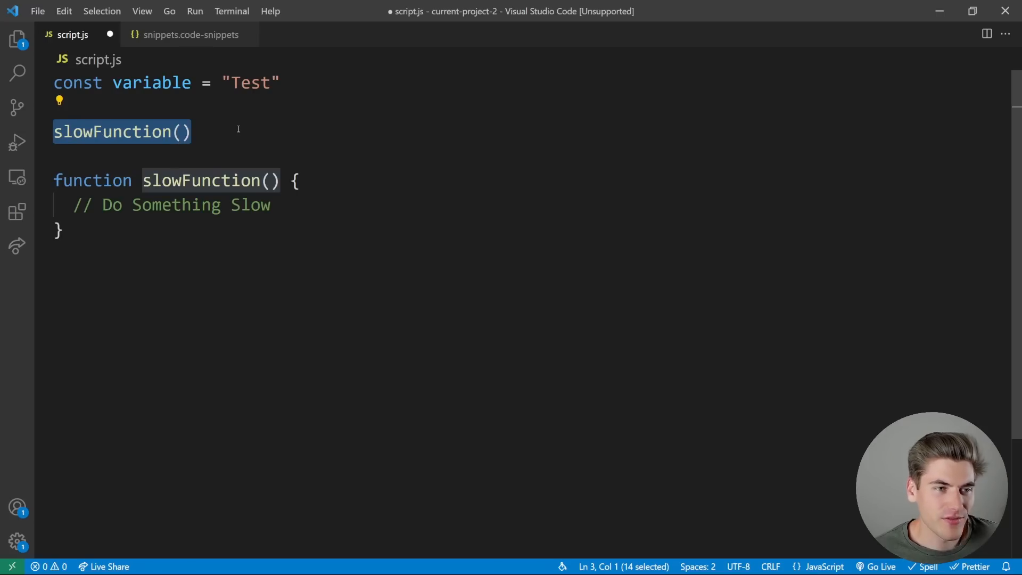
type("console.log(")
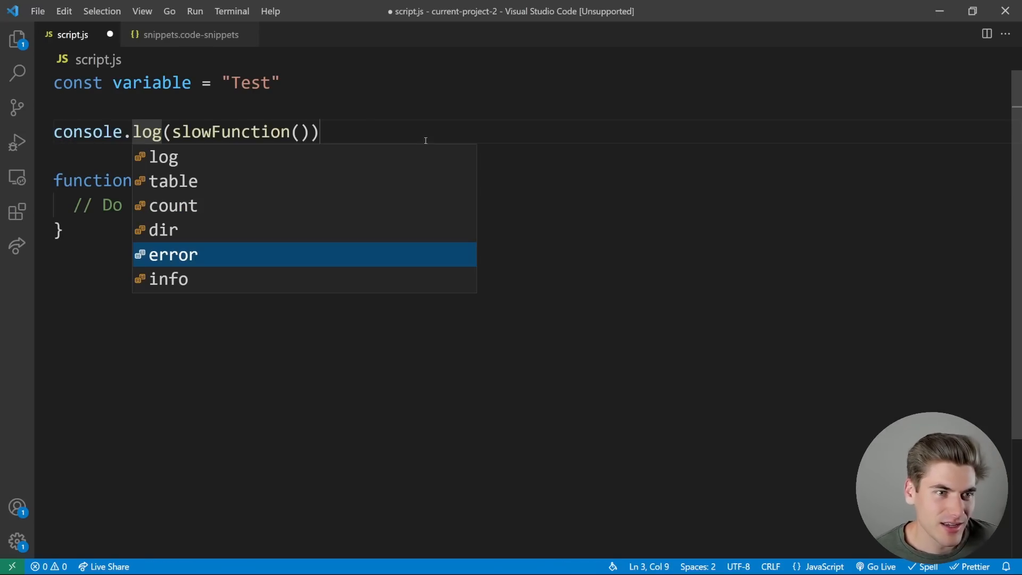
mouse_move(292, 155)
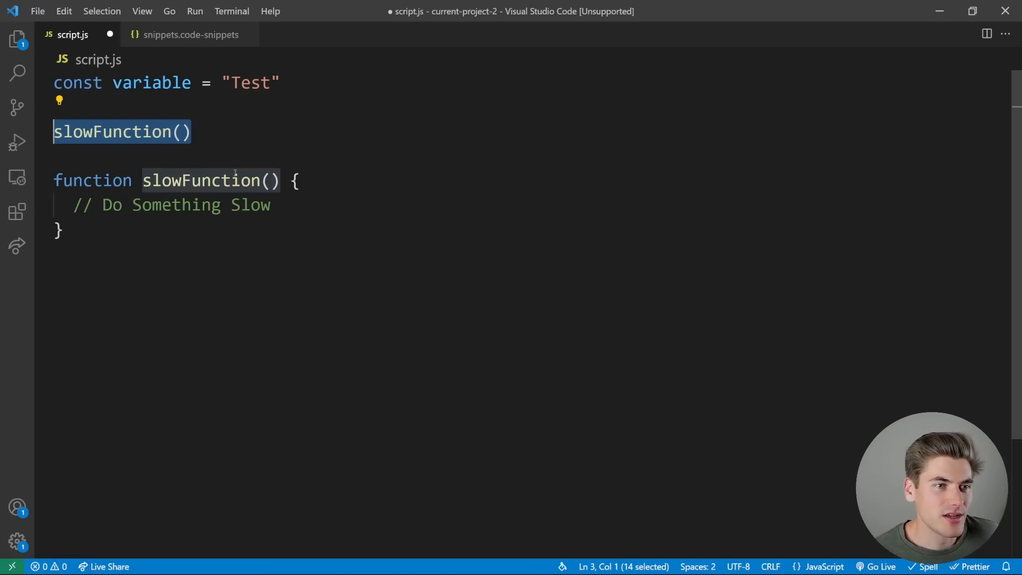
- Open keybindings.json and start an entry for ctrl+alt+q with when editorTextFocus
left_click(38, 11)
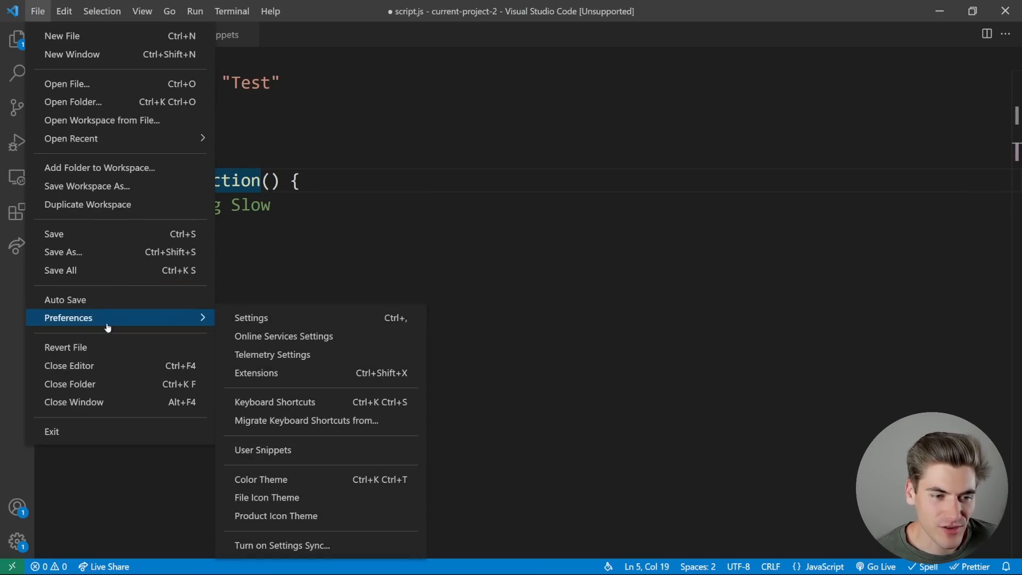
left_click(274, 401)
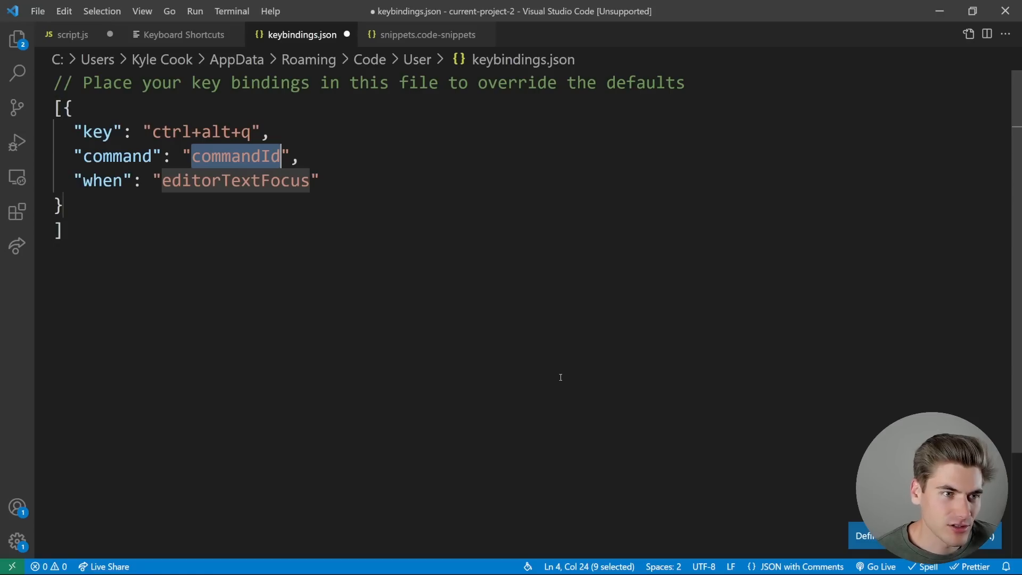
double_click(168, 132)
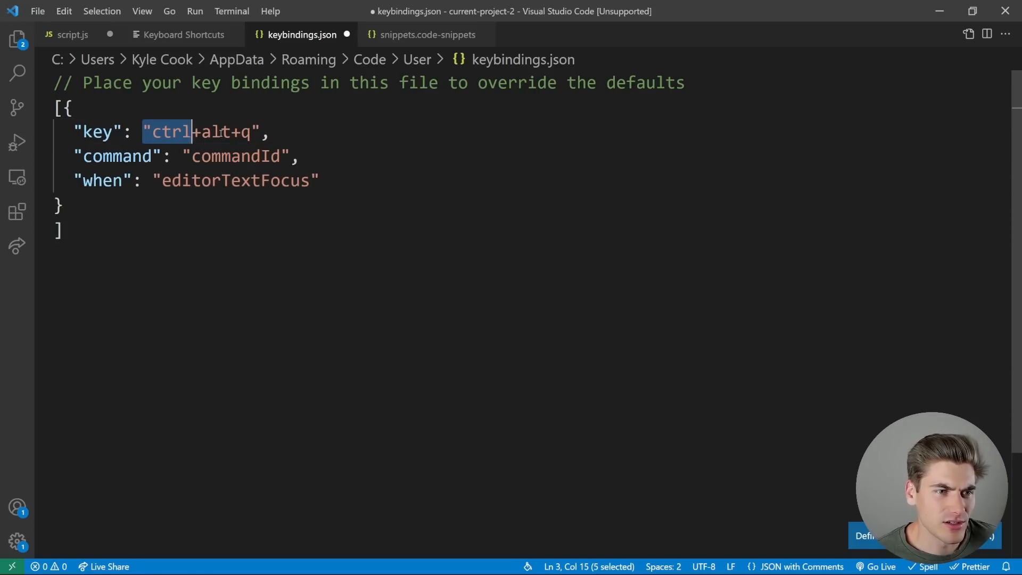
double_click(231, 155)
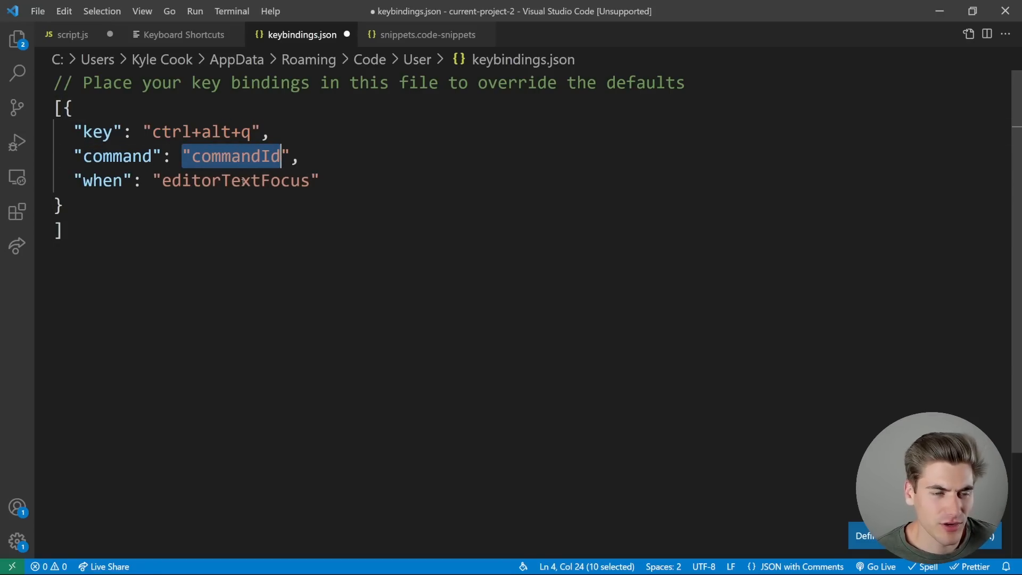
double_click(232, 181)
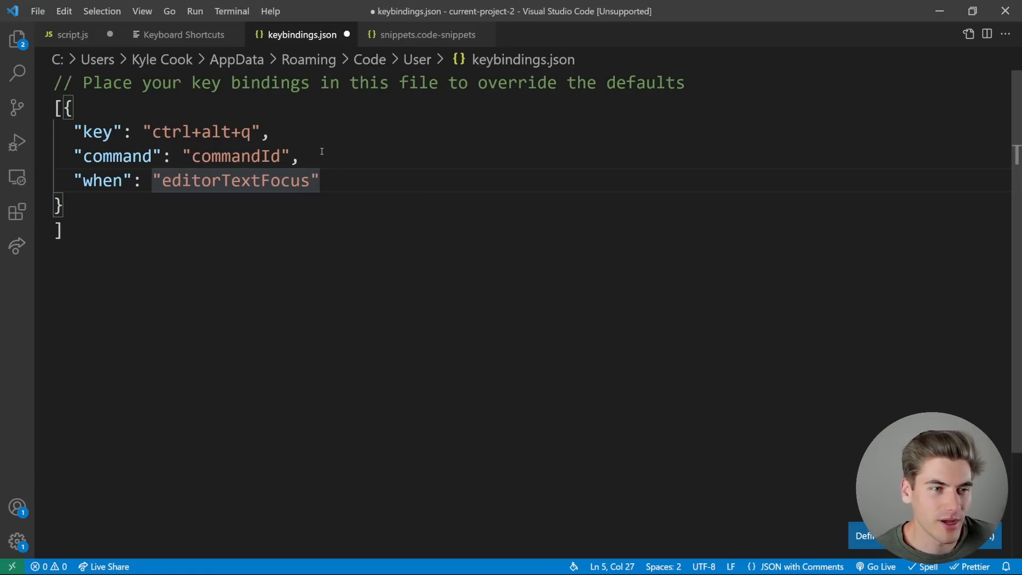
- Set command editor.action.insertSnippet with args name console.log
type("e")
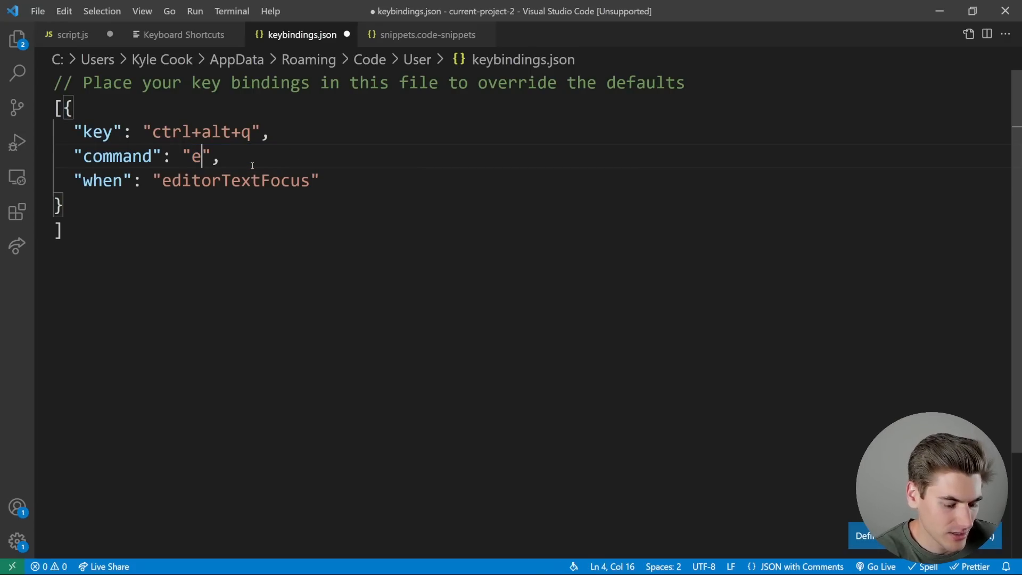
type("ditor.actio")
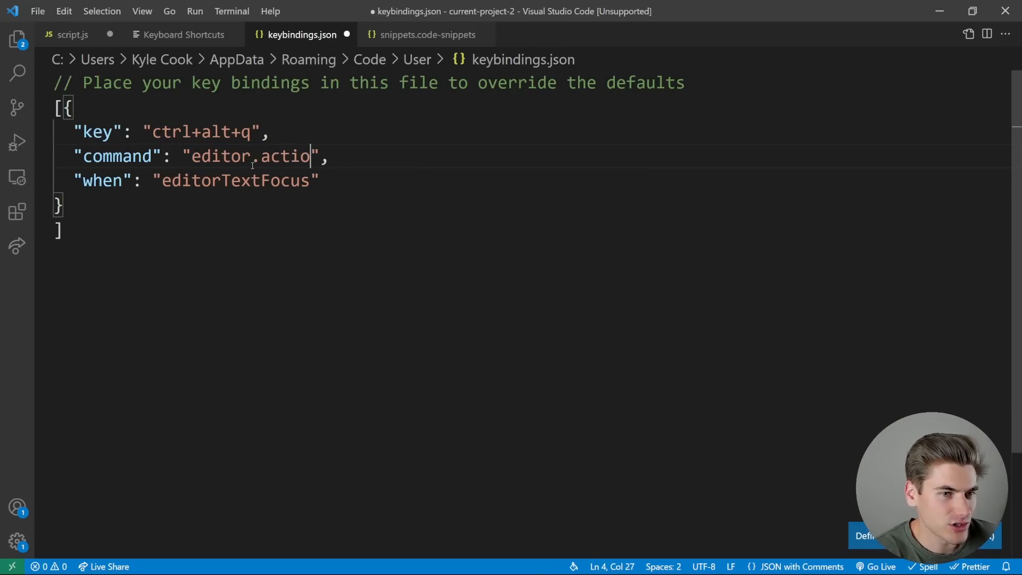
type("n.insertSnippet")
left_click(197, 179)
type(",")
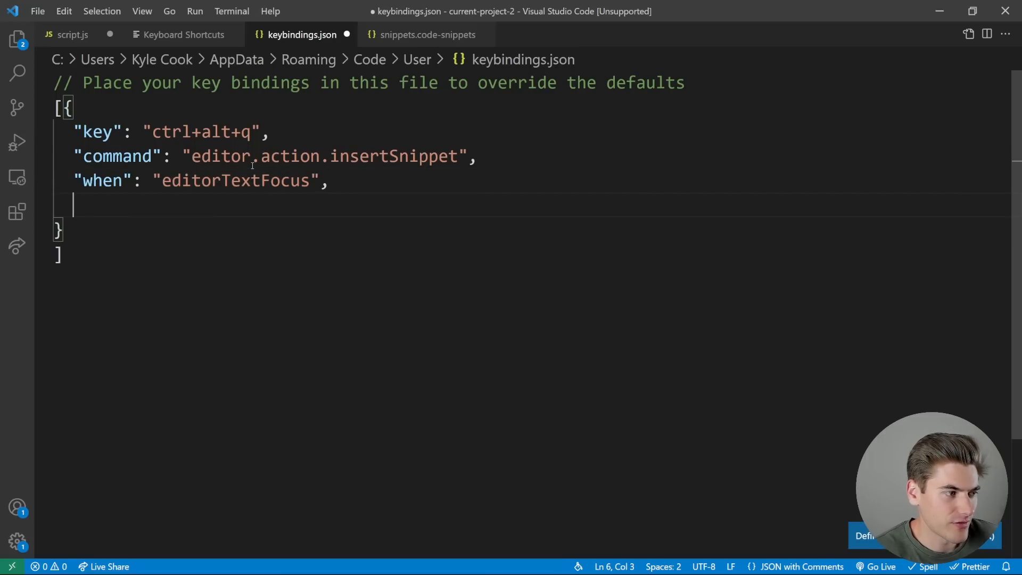
type("\"args\": {}")
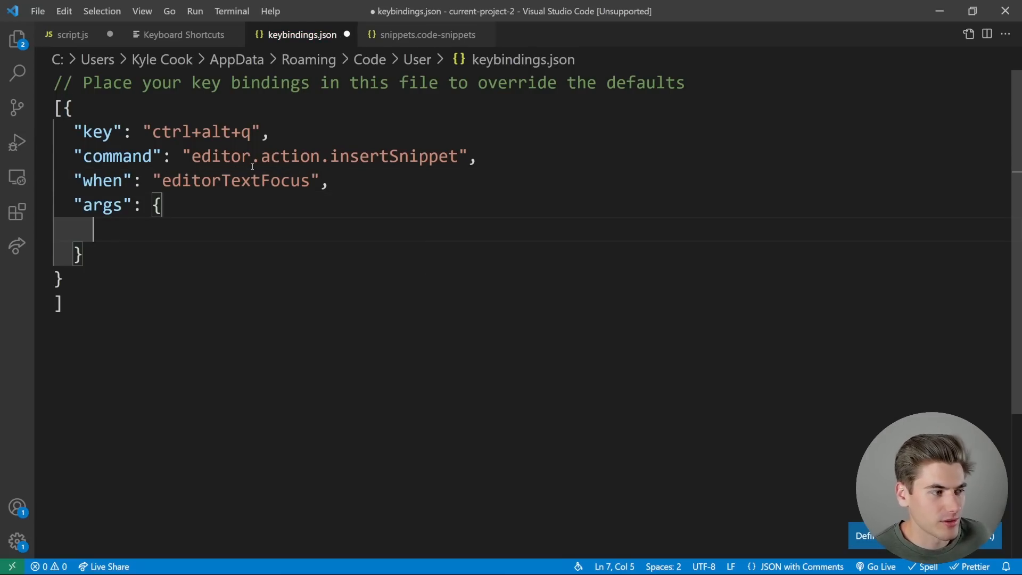
type("\"name\": \"console.")
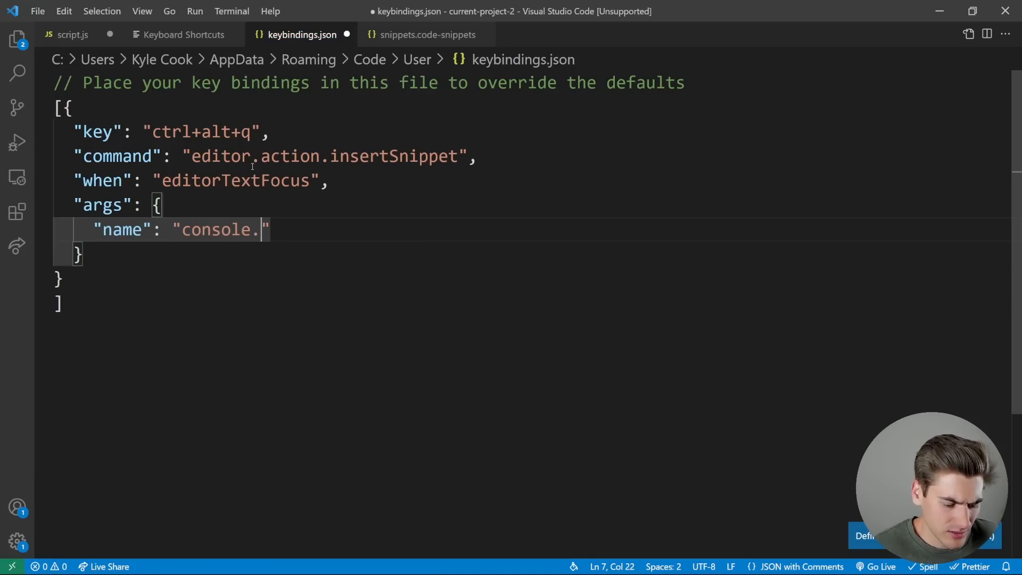
type("log")
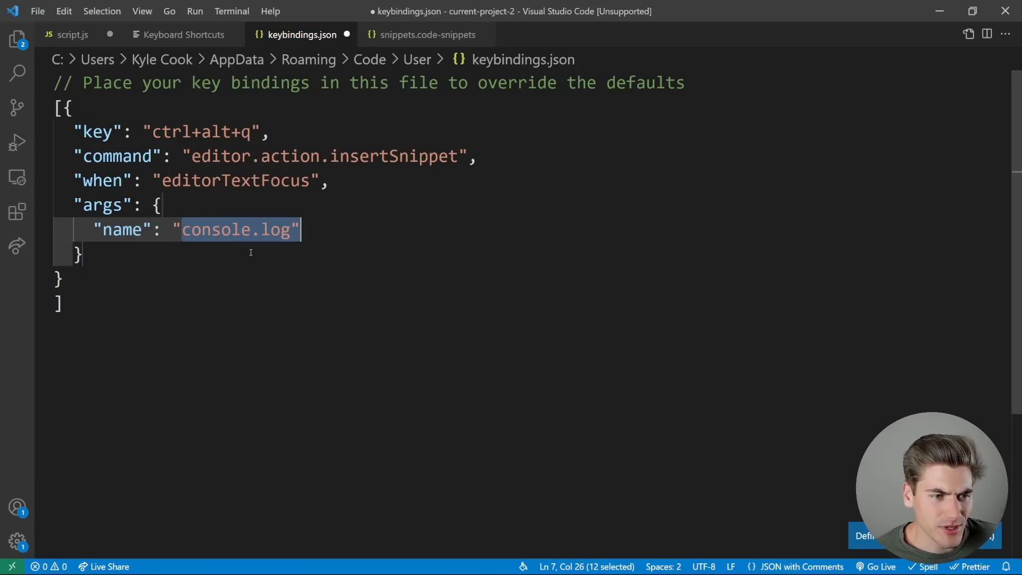
- Verify the snippet name, then test ctrl+alt+q on slowFunction() in script.js
left_click(428, 34)
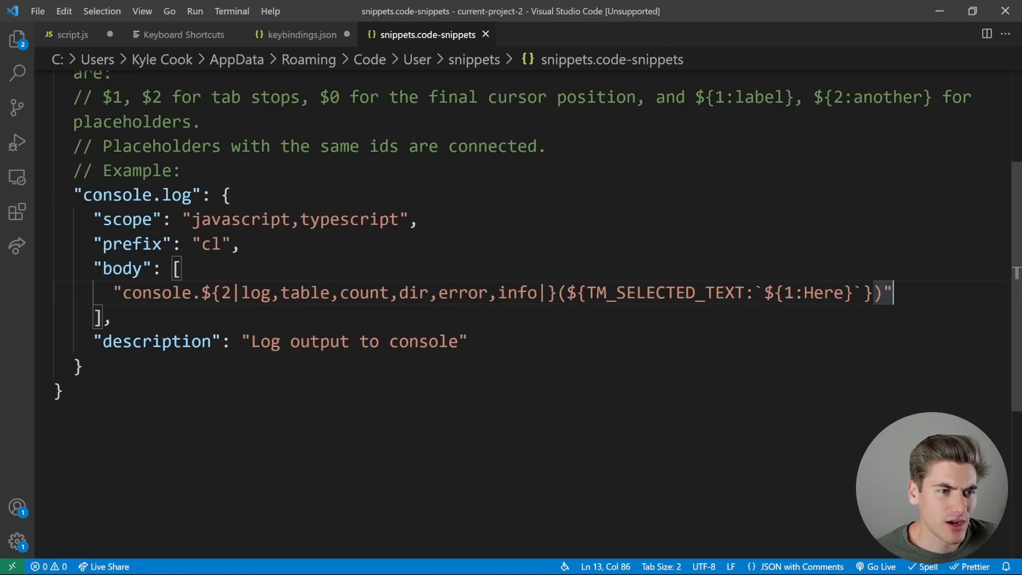
left_click(301, 34)
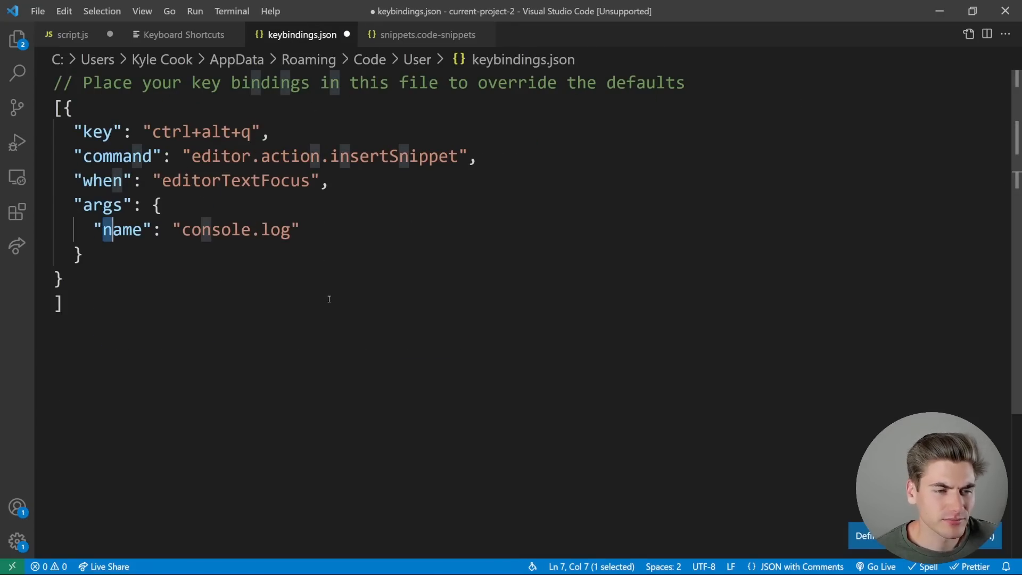
double_click(322, 155)
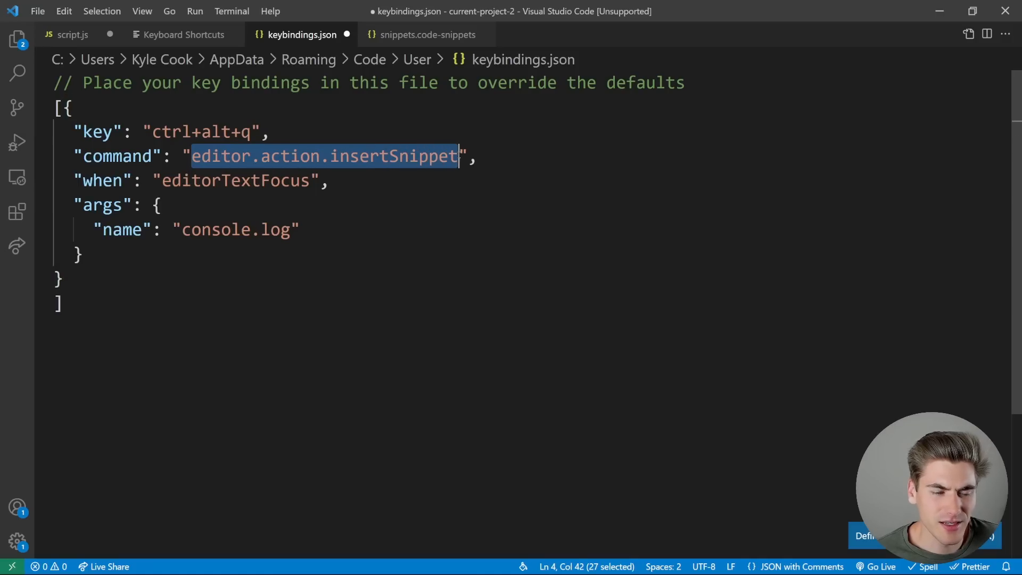
double_click(235, 229)
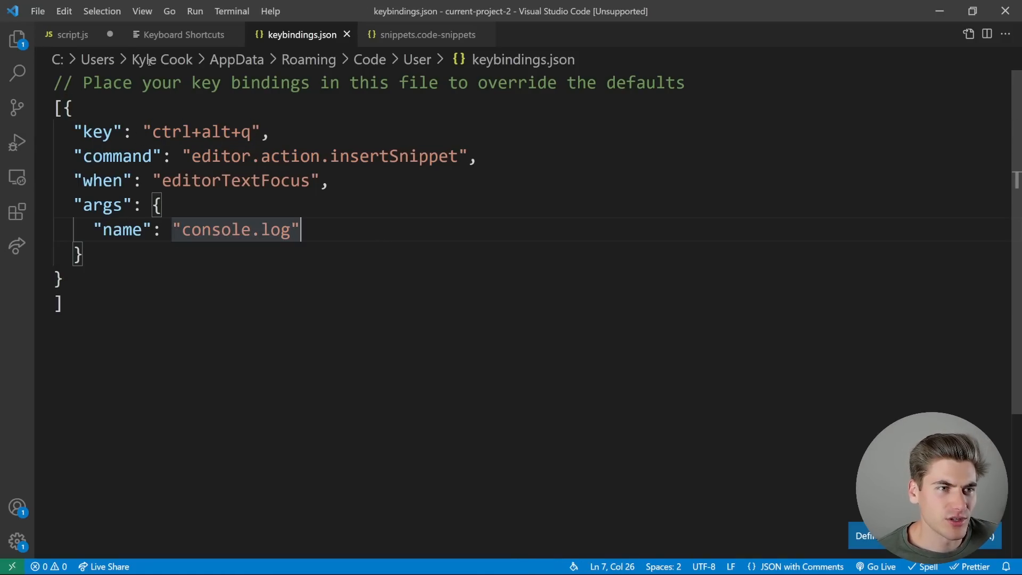
left_click(73, 34)
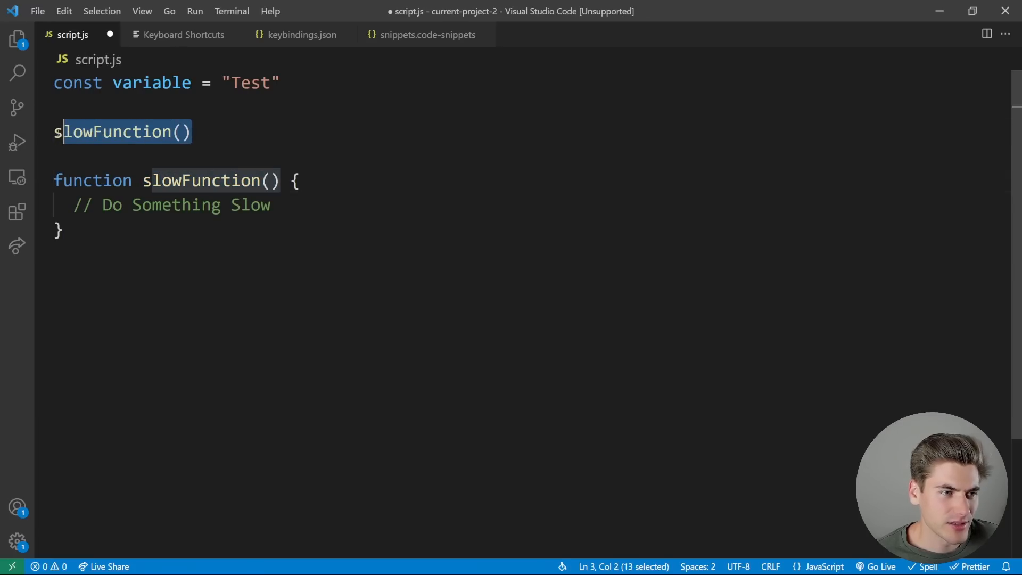
type("console.log(")
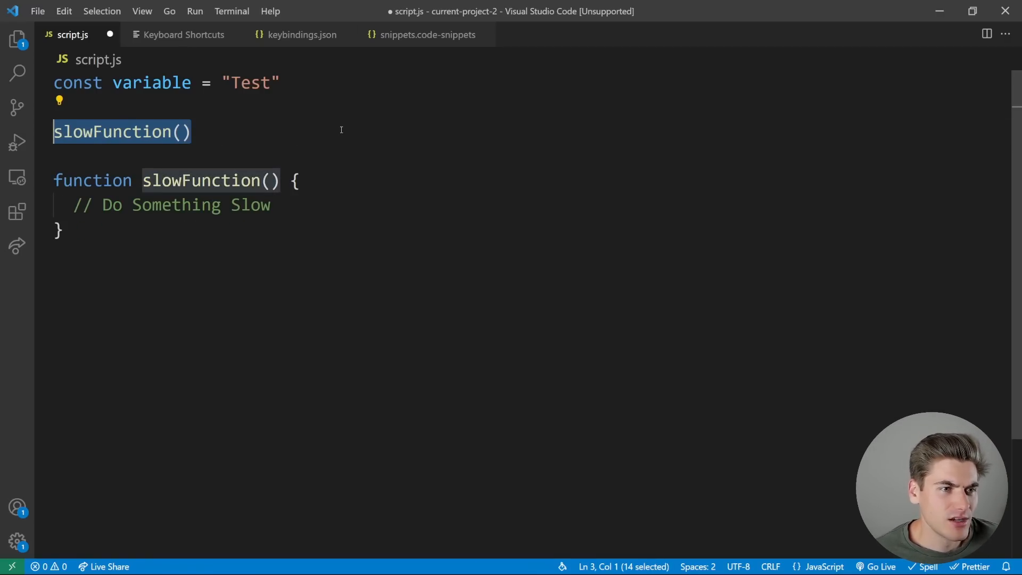
- Add a second snippet console.time with scope javascript,typescript and prefix ct
left_click(428, 34)
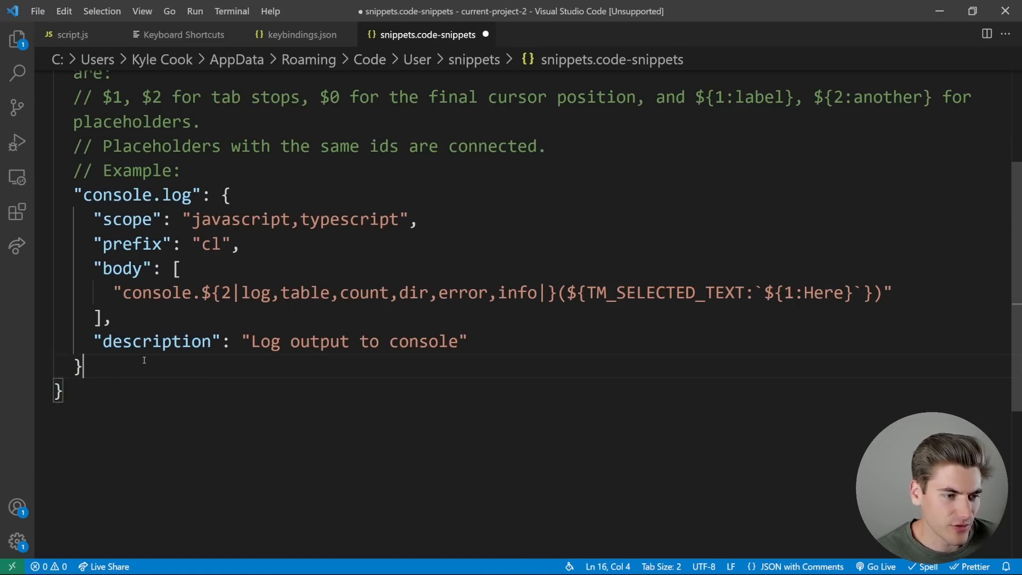
type("\"conso\"")
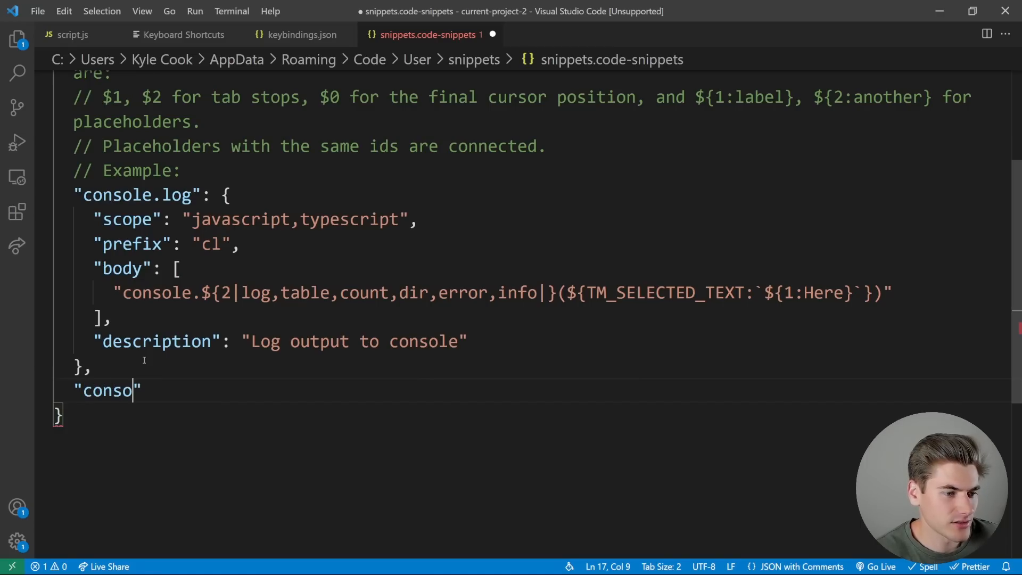
type("le.time")
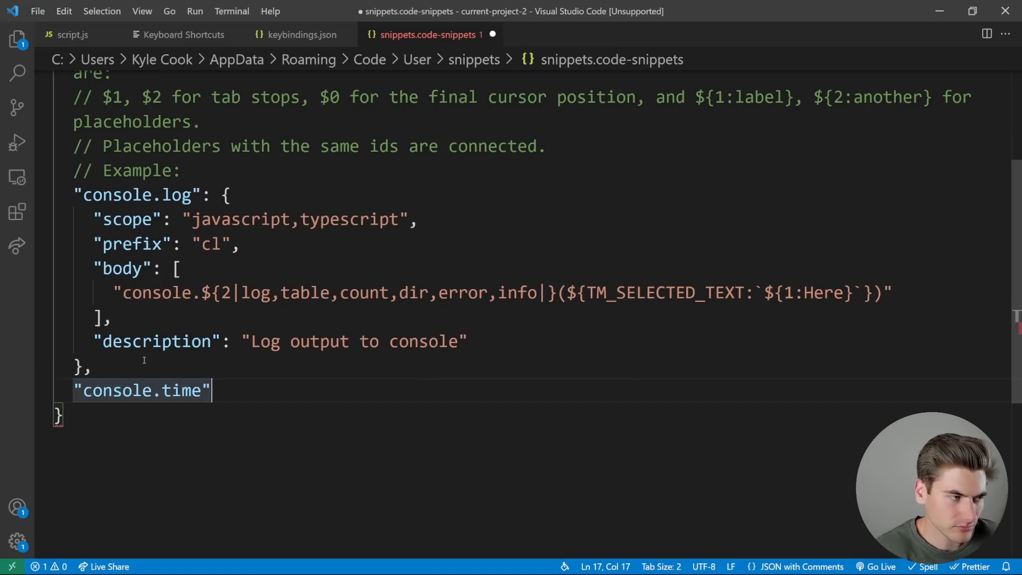
type(": {")
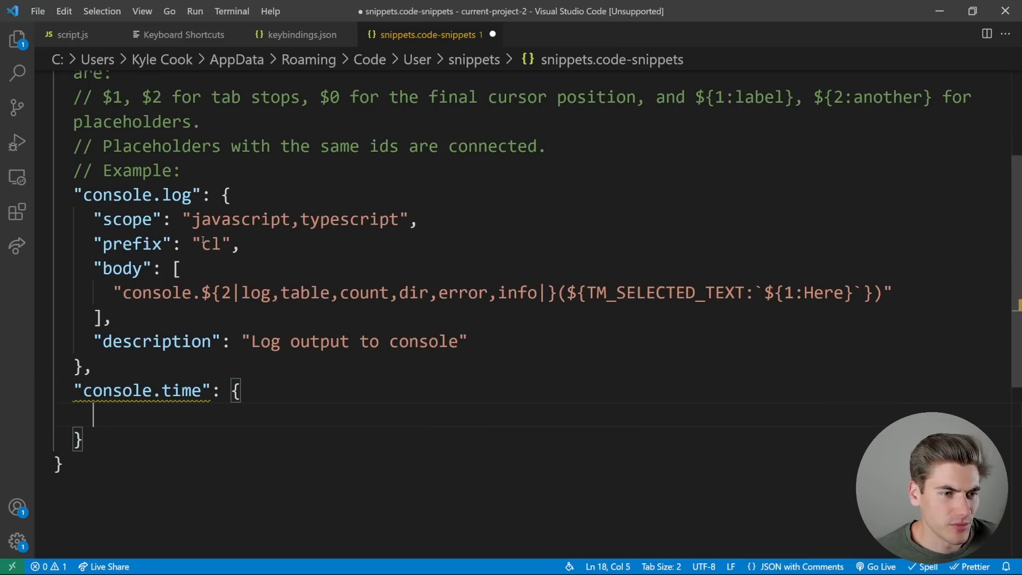
type("\"scope\": \"javascript,typescript\",")
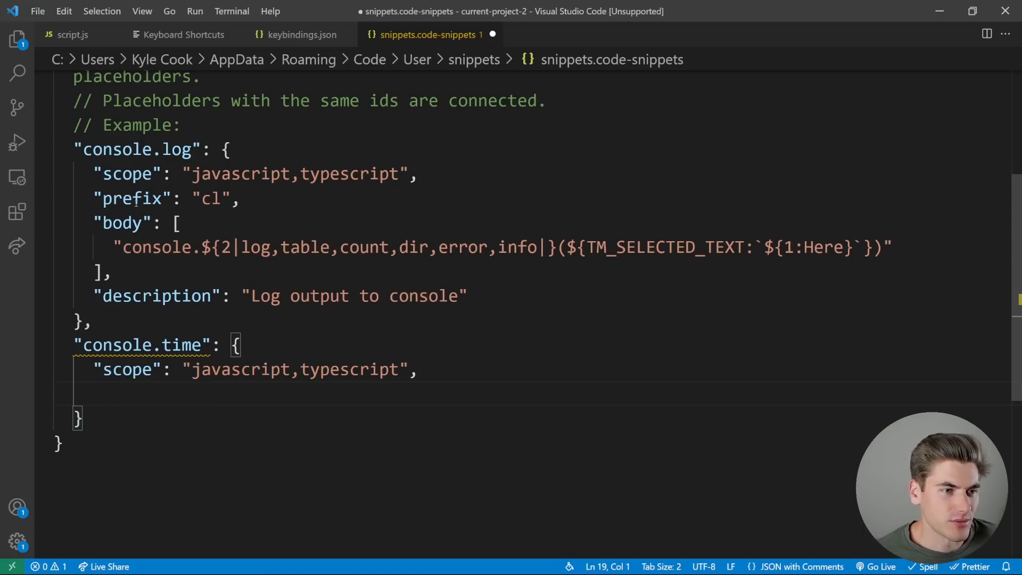
type("\"prefix\": \"cl\",")
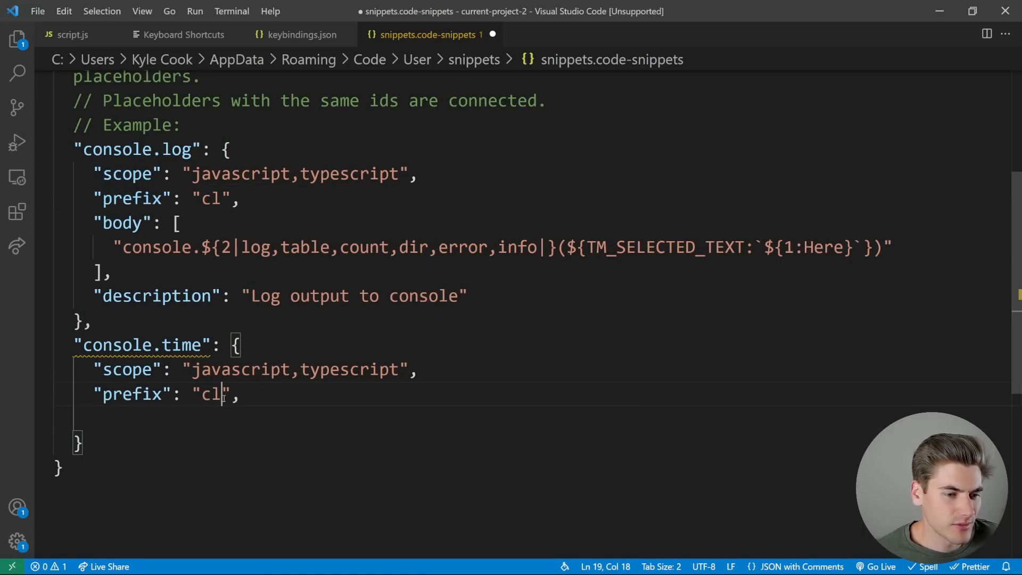
type("t")
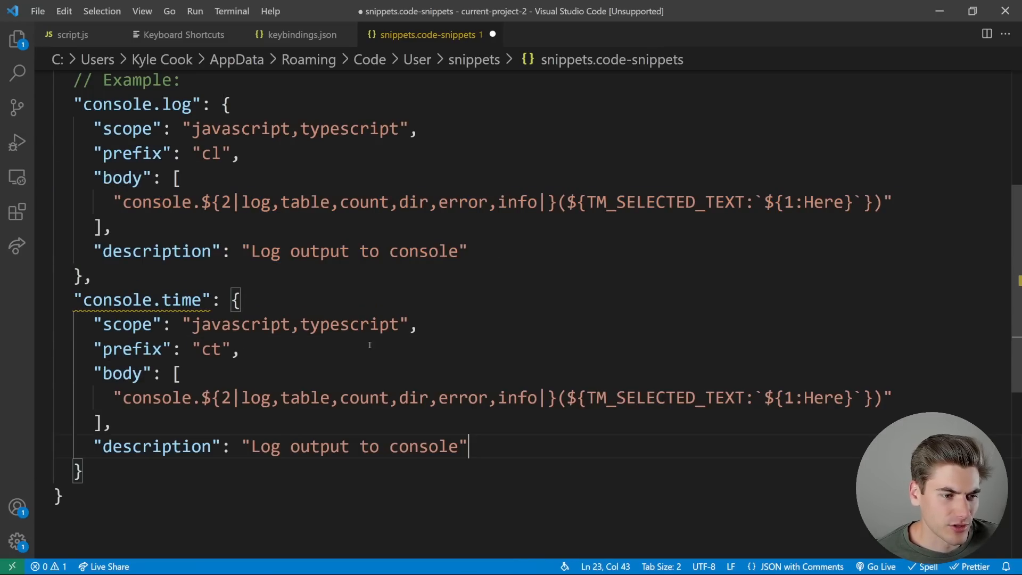
- Describe it as Log benchmark to console and make the first line console.time('$1')
scroll("down", 3)
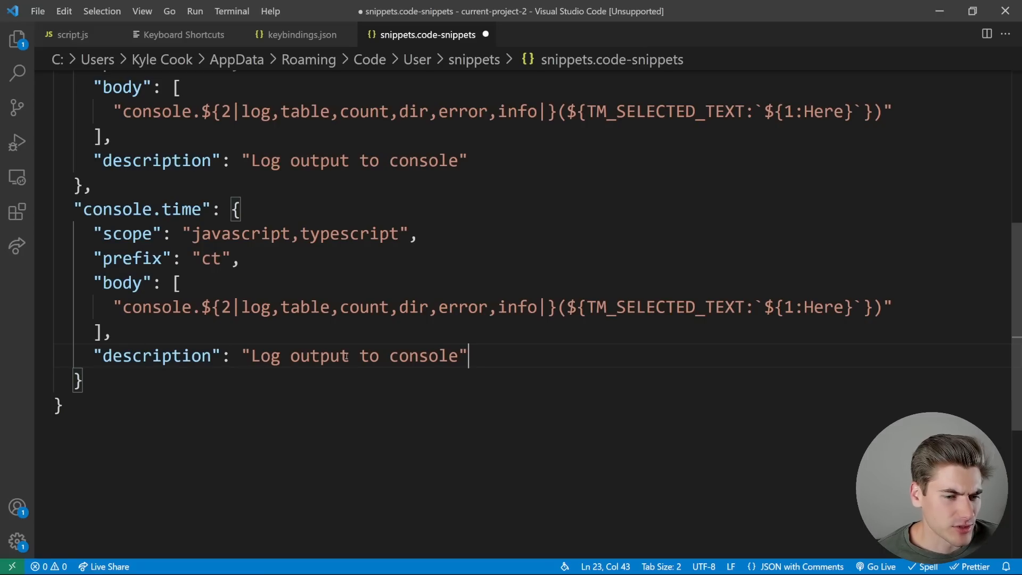
double_click(318, 356)
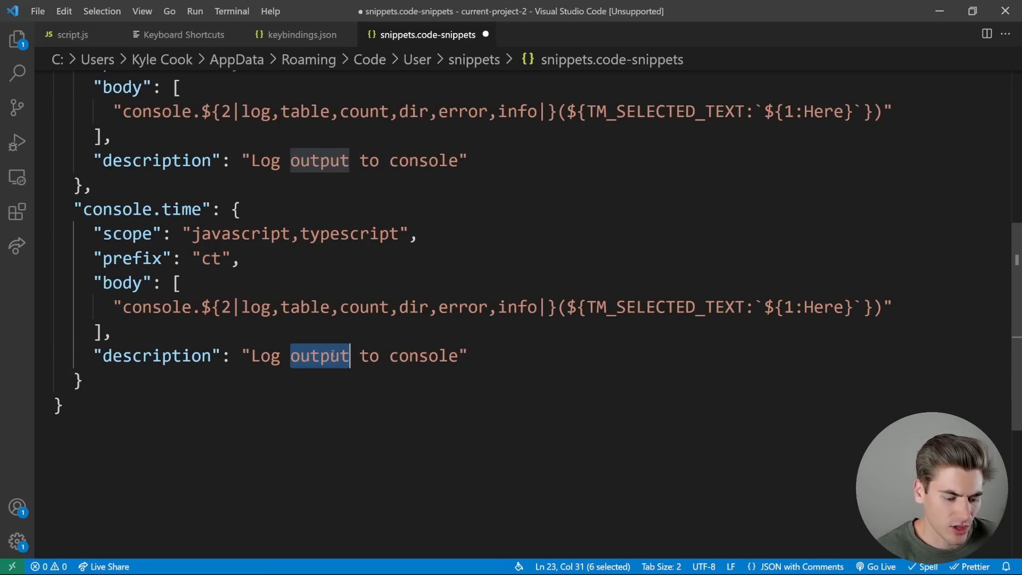
type("benchmark")
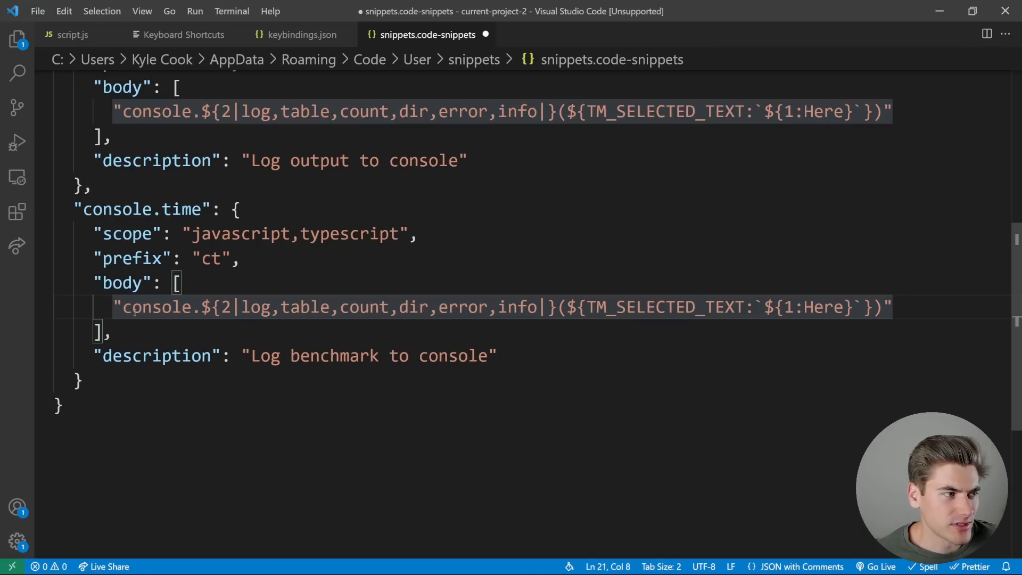
left_click_drag(202, 307, 550, 306)
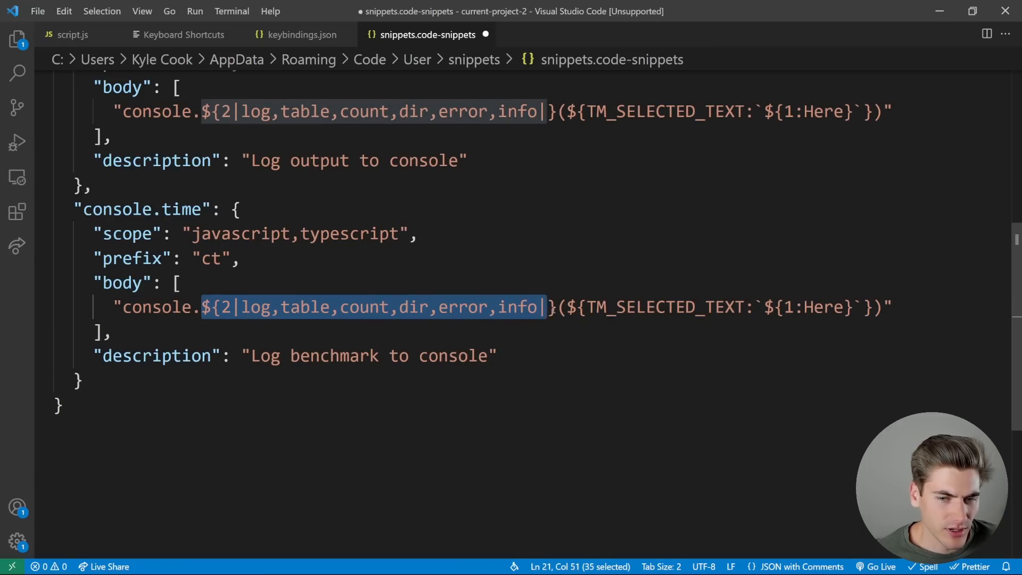
type("time")
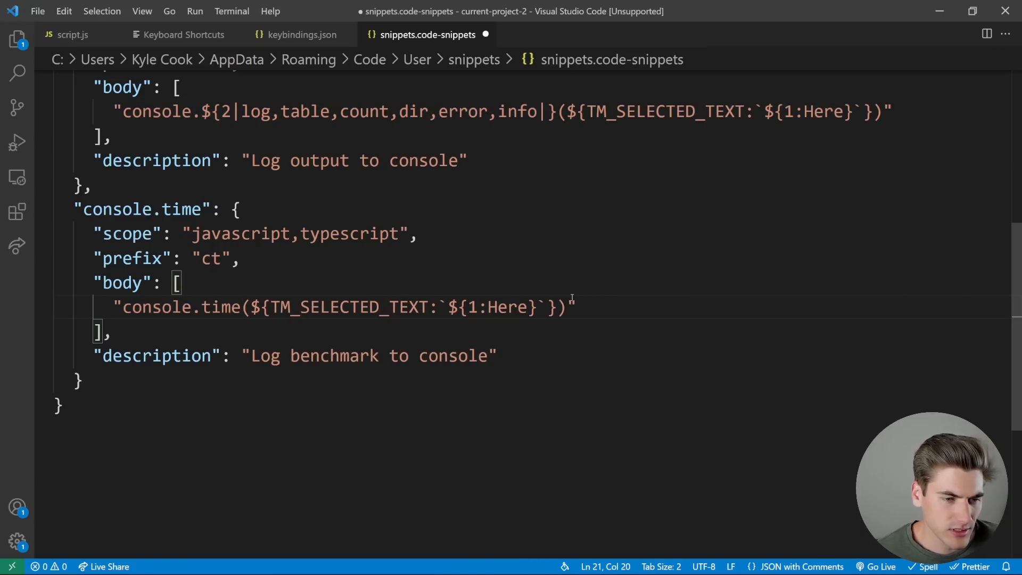
left_click_drag(251, 307, 557, 306)
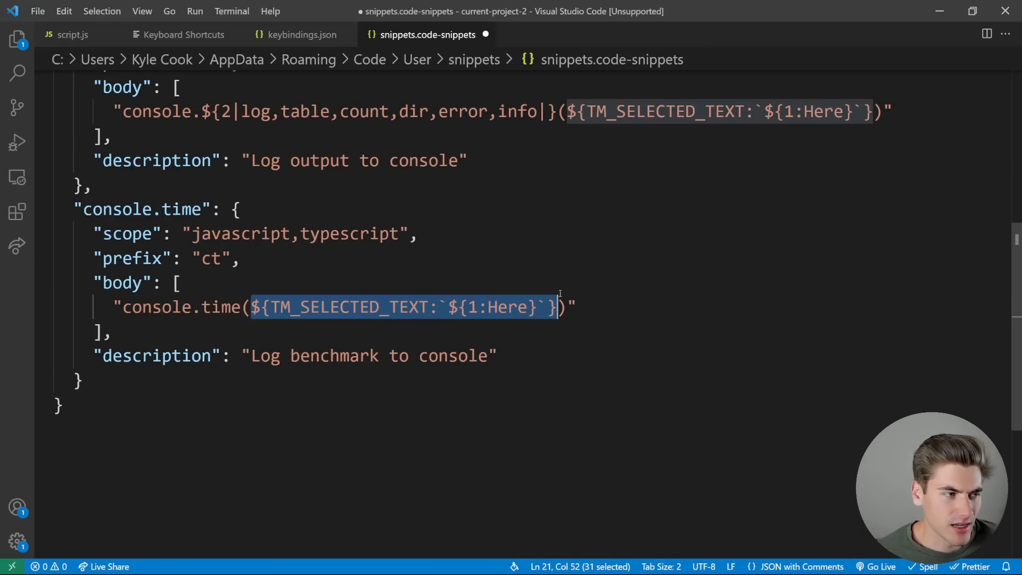
type("$)\"")
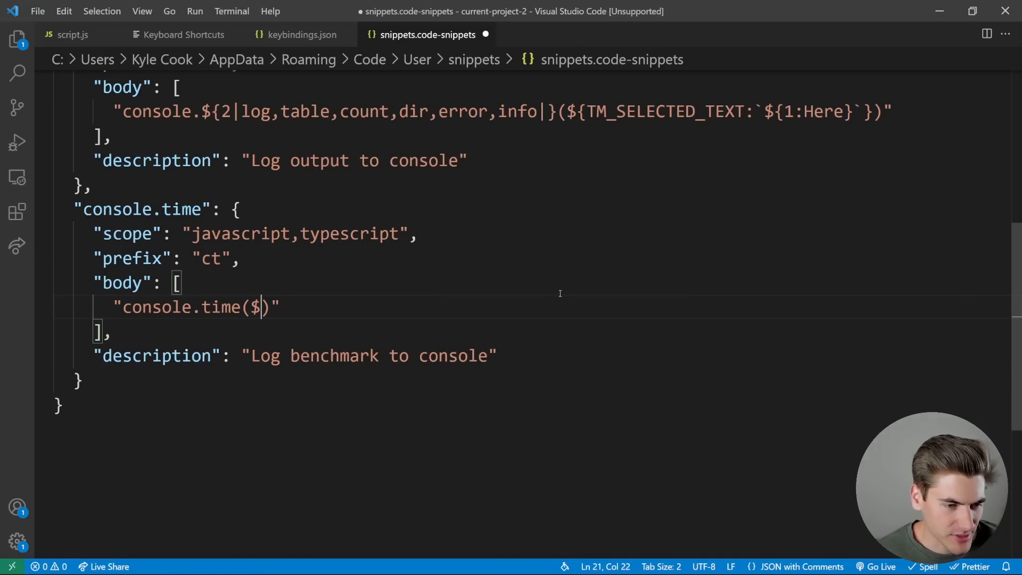
type("1'")
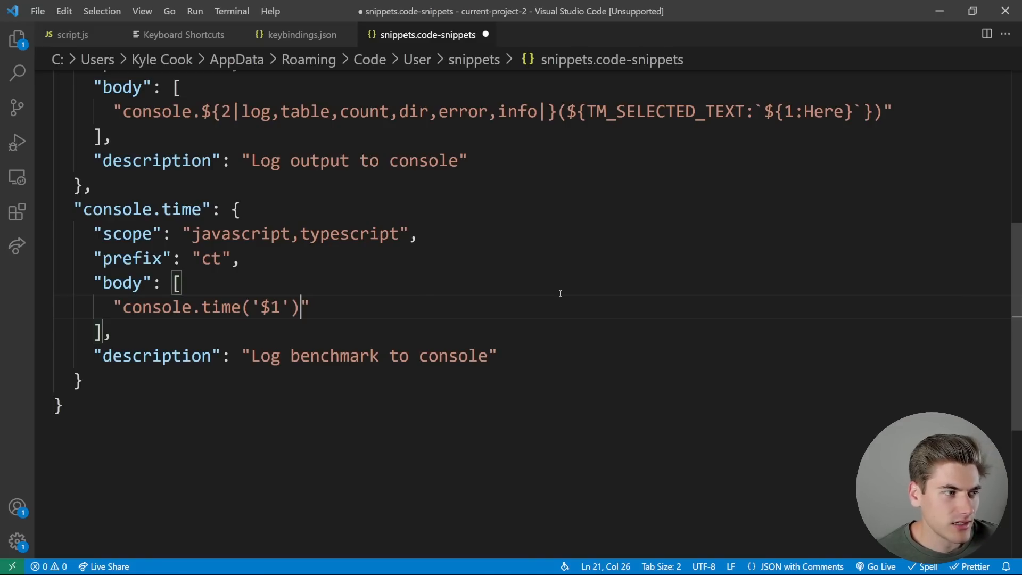
type(",")
type("\"$")
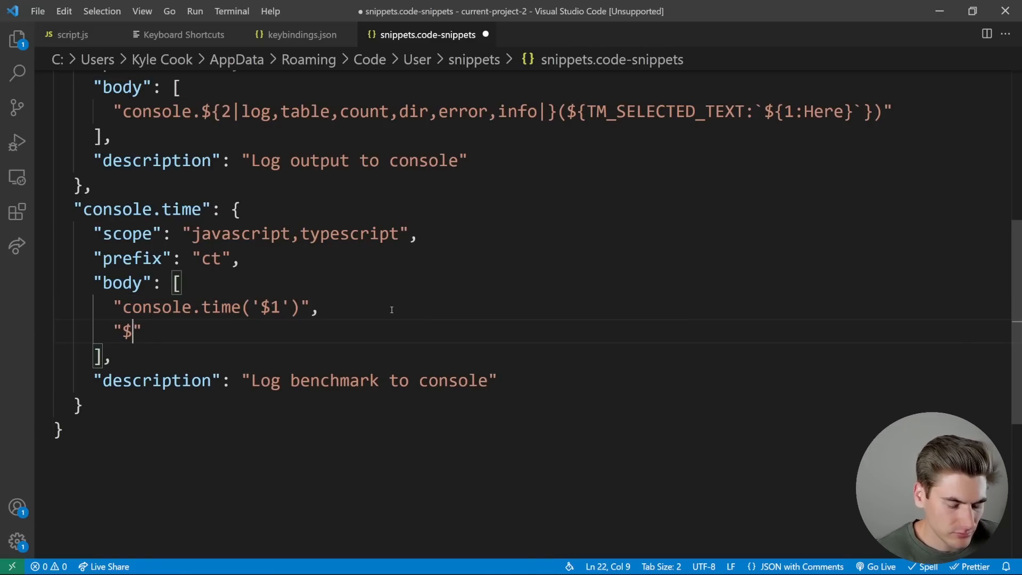
- Add ${TM_SELECTED_TEXT:$2} as the second body line
type("{TM_S")
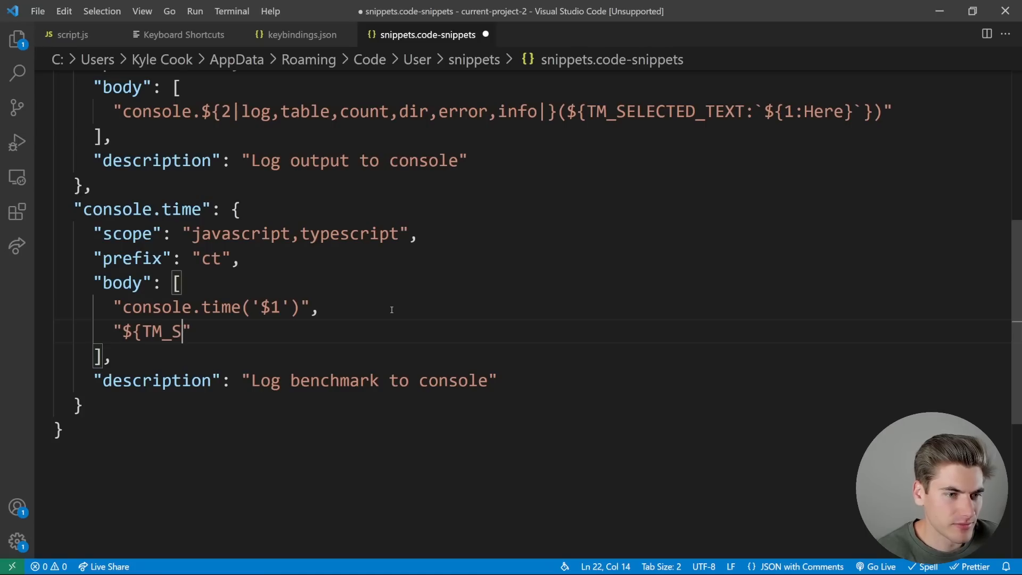
type("ELECTED_TEXT")
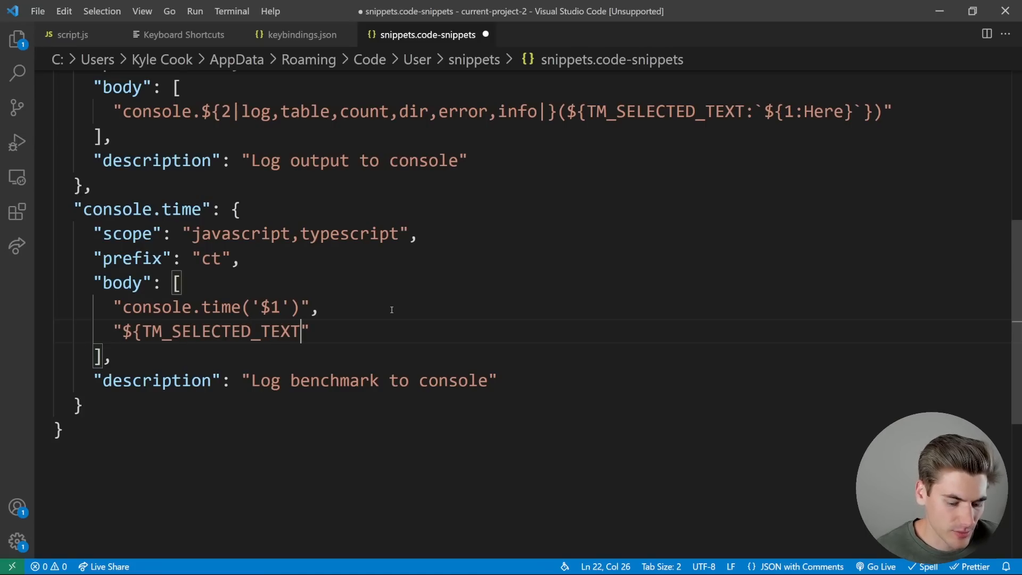
type(":$2}")
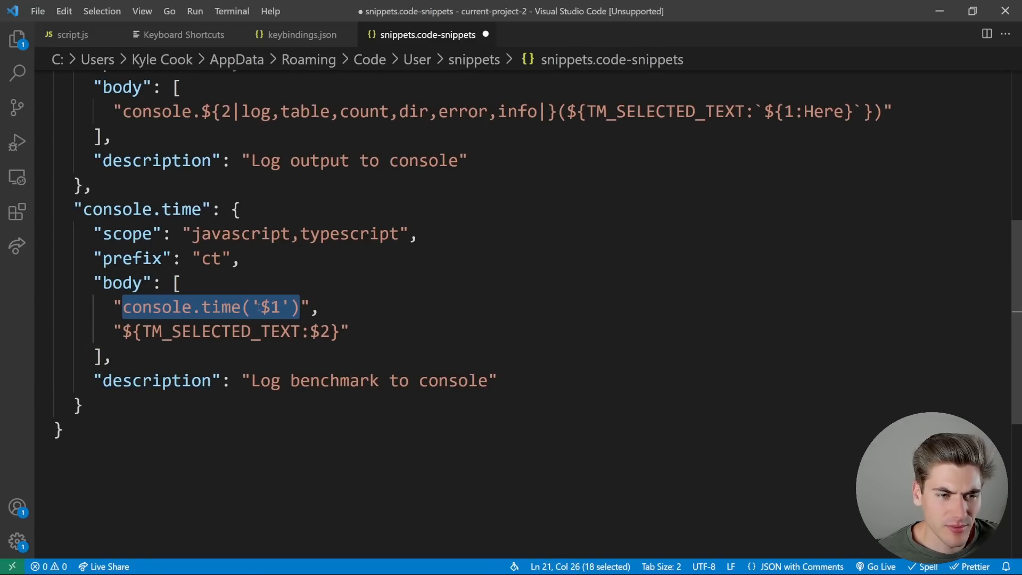
double_click(268, 306)
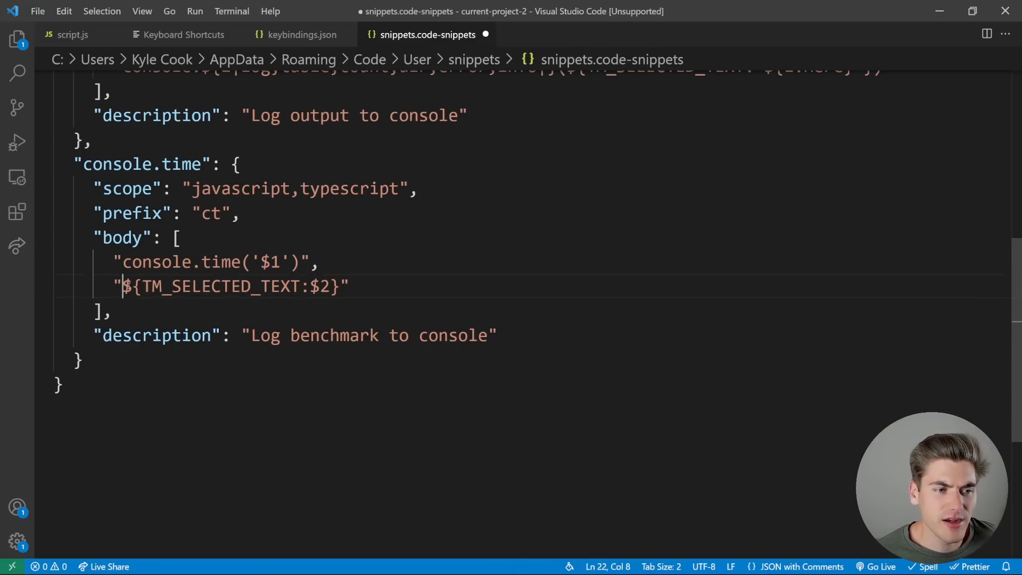
double_click(318, 287)
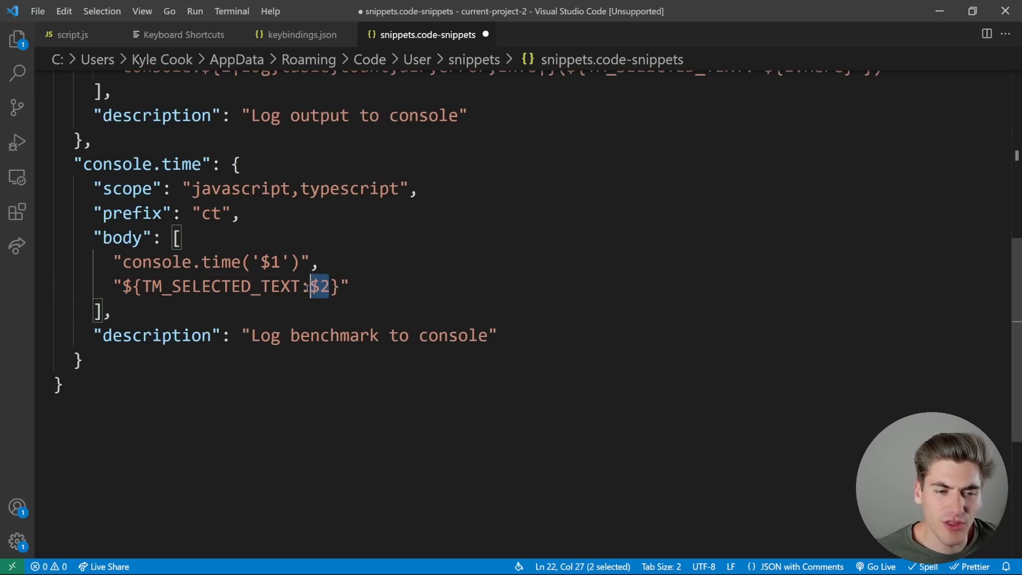
- Add a third body line console.timeEnd('$1') sharing the label stop
key("shift+Left")
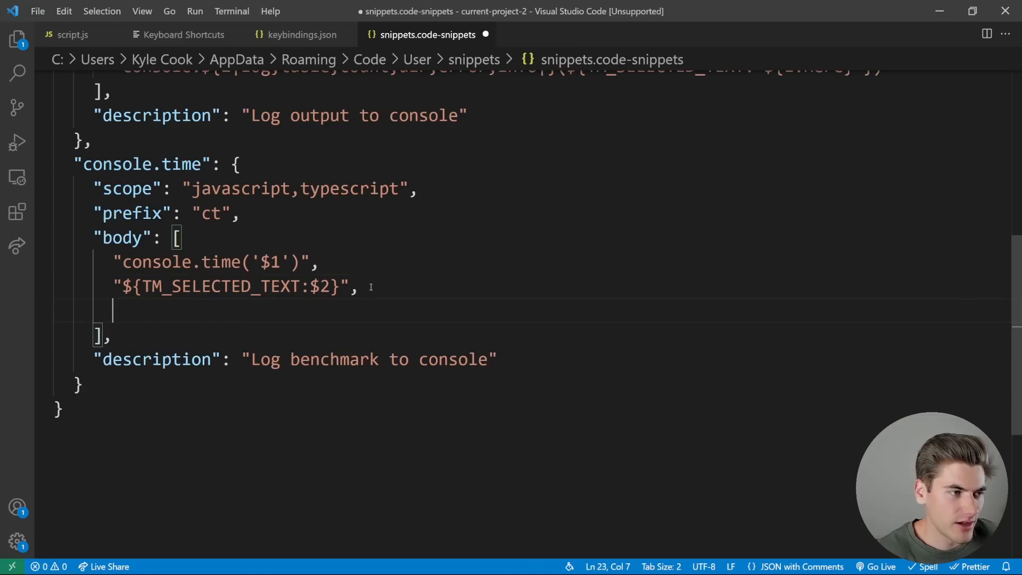
type("\"cons\"")
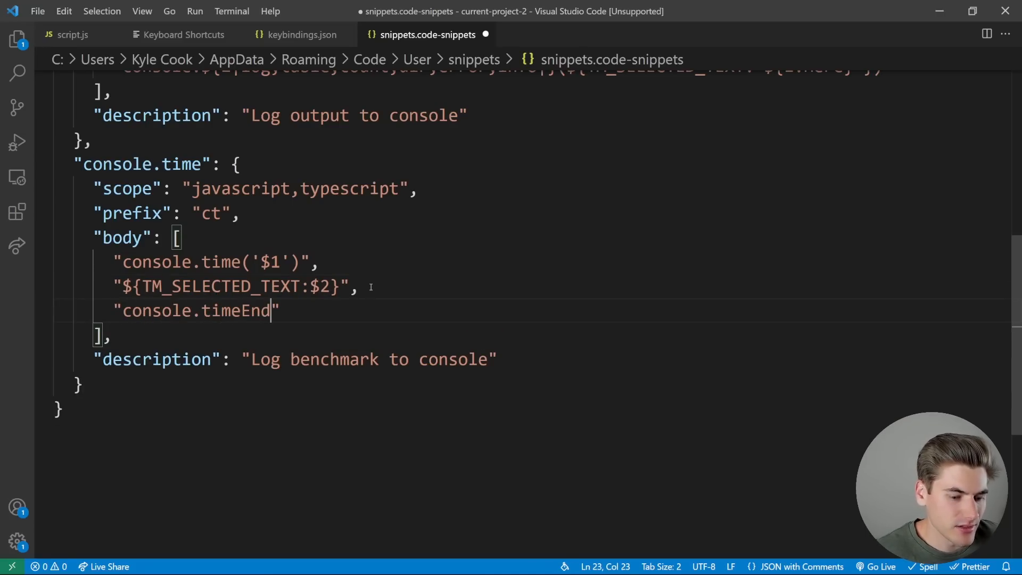
type("(")
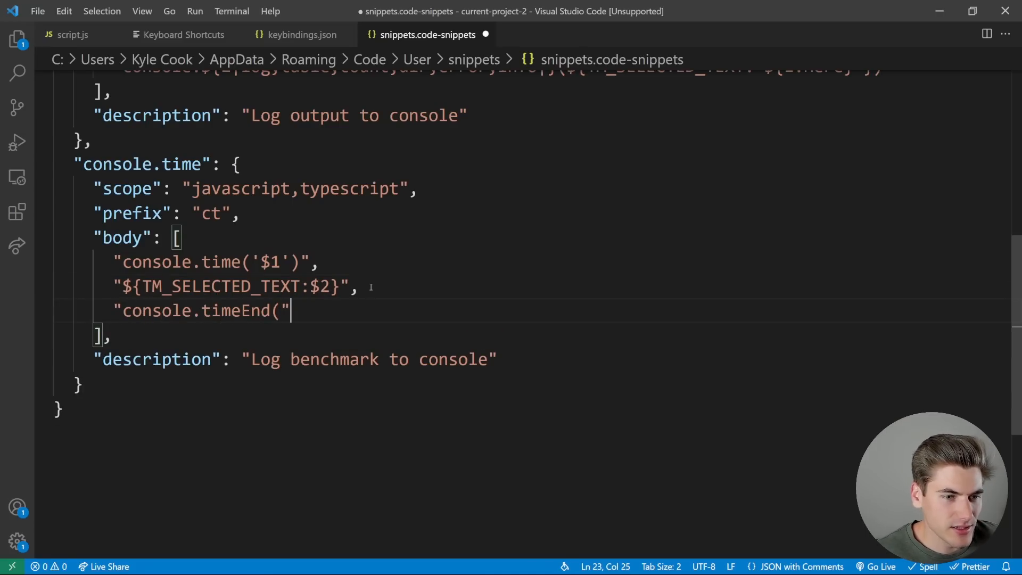
type("'")
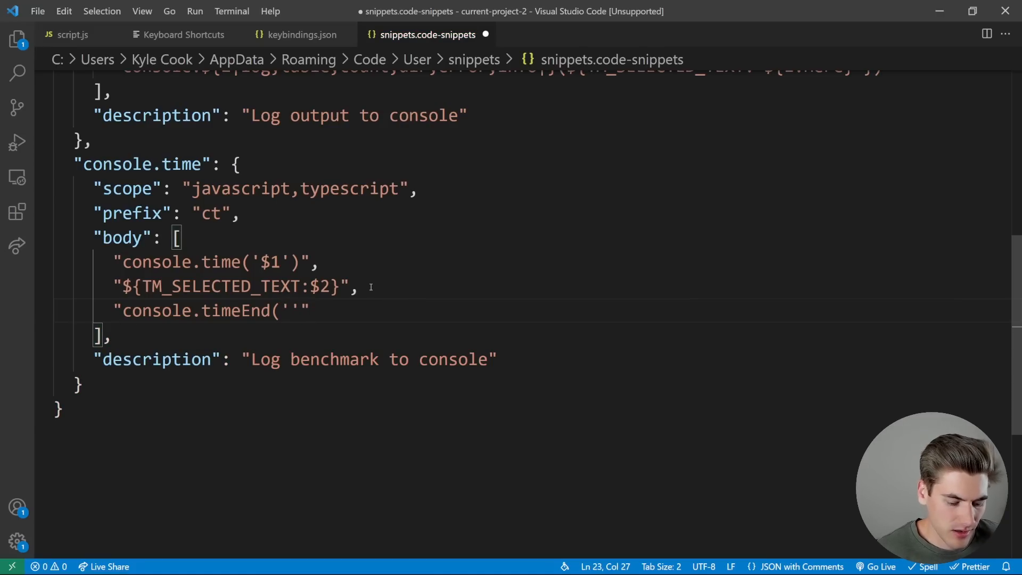
type("$1')\"")
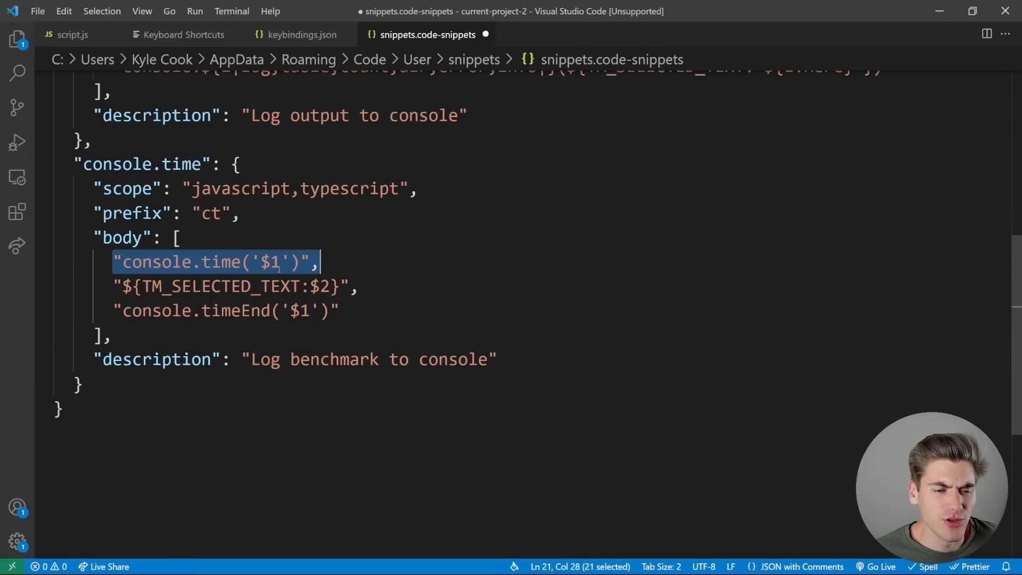
left_click(265, 262)
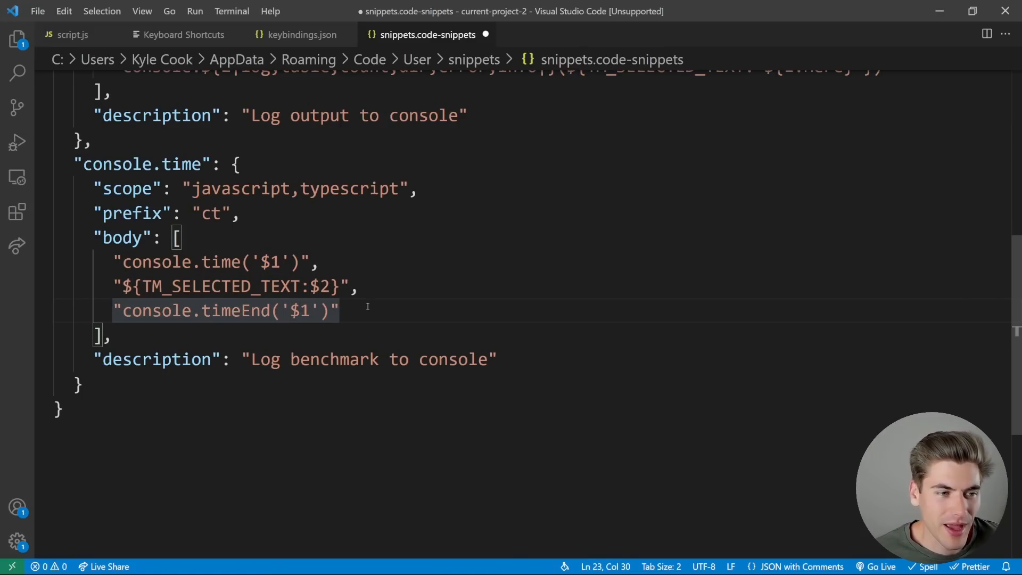
- Expand ct in script.js, then wrap slowFunction() between console.time and console.timeEnd labelled Function
left_click(72, 34)
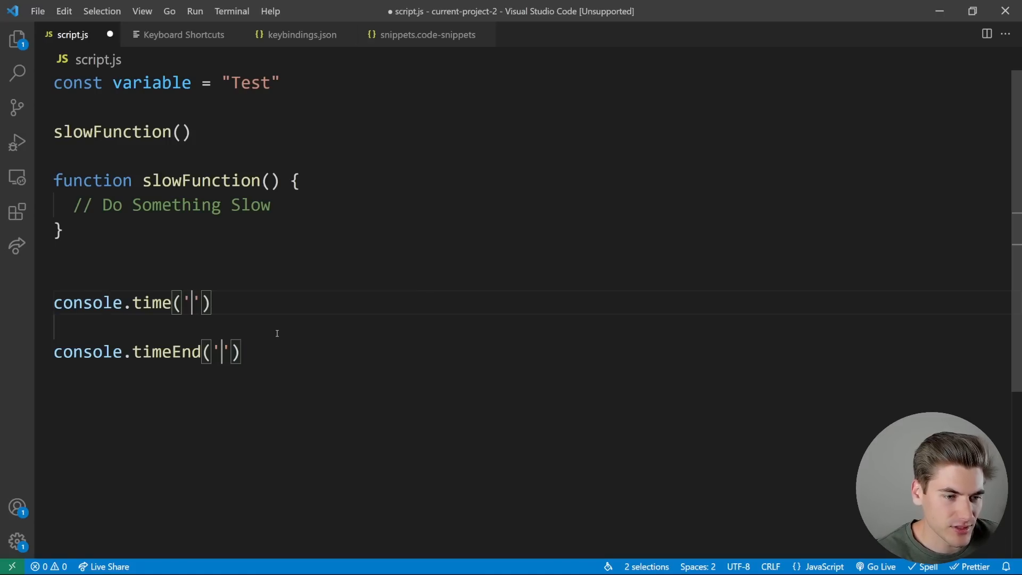
type("Label")
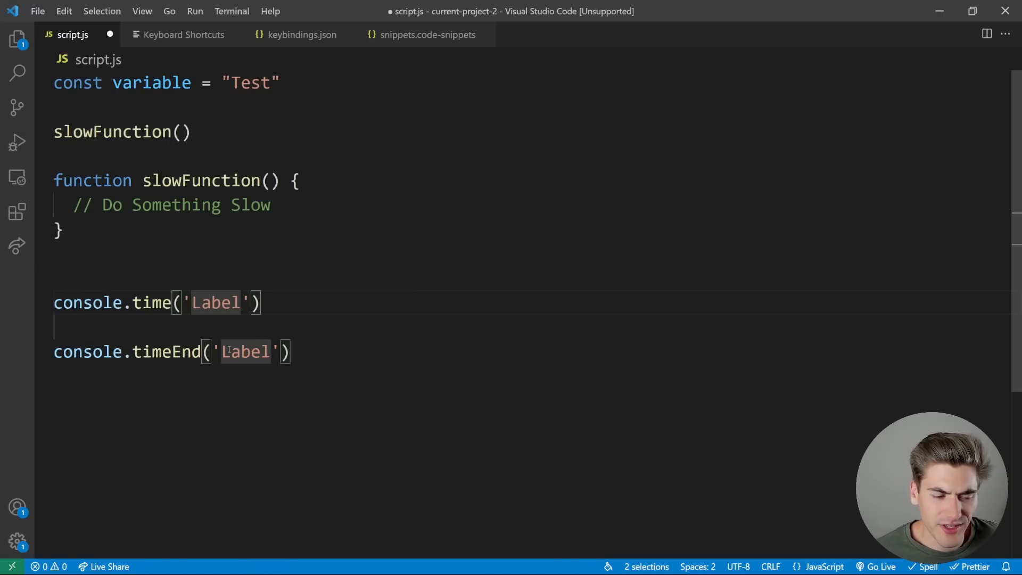
type("sdfsdf")
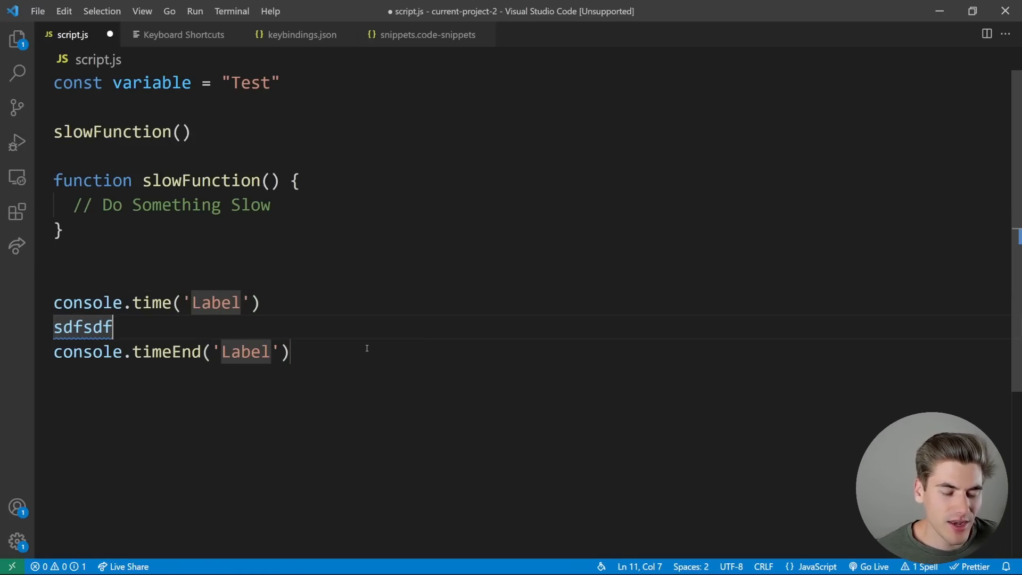
type("sdfsdf")
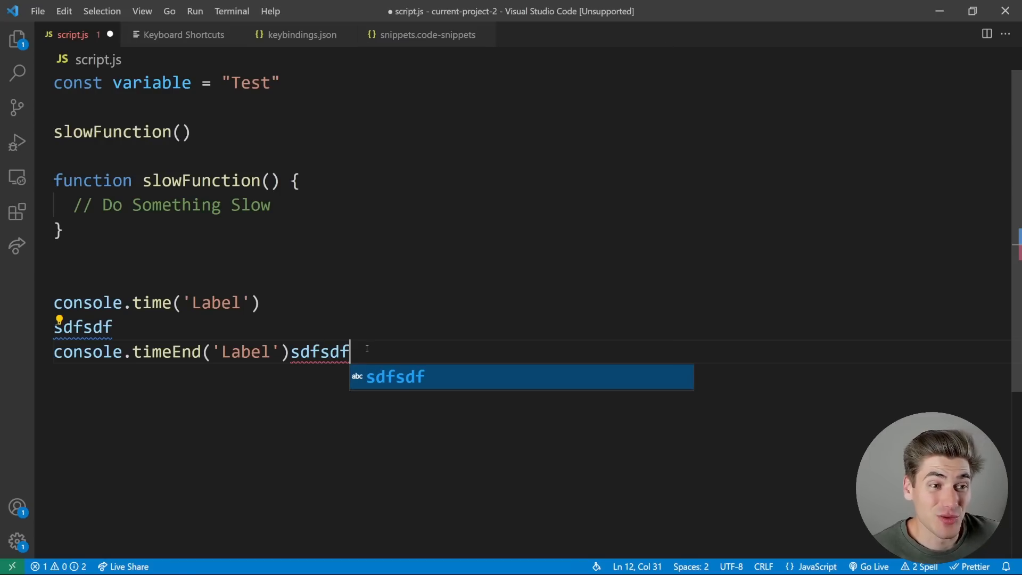
key("ctrl+z")
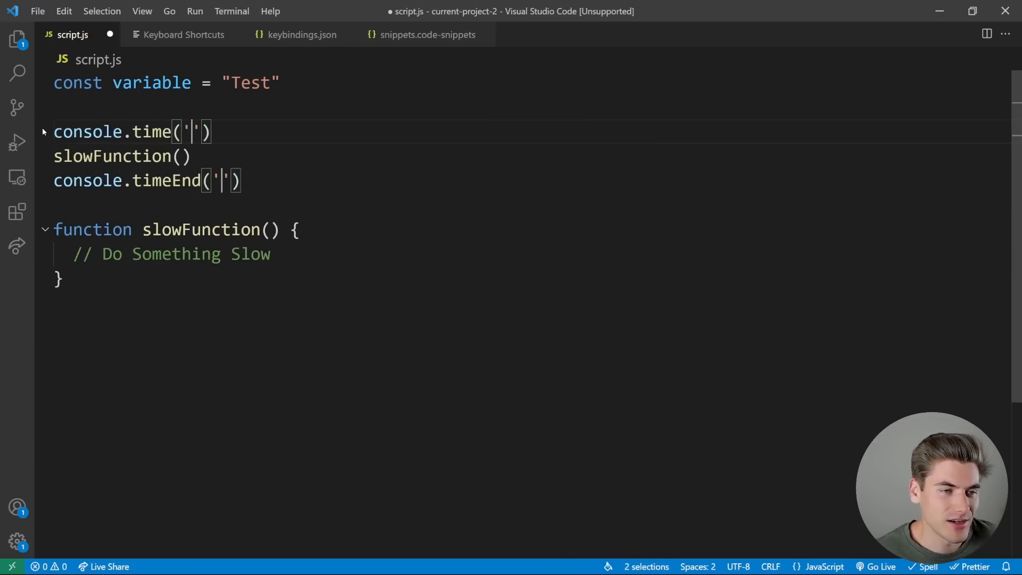
type("Function")
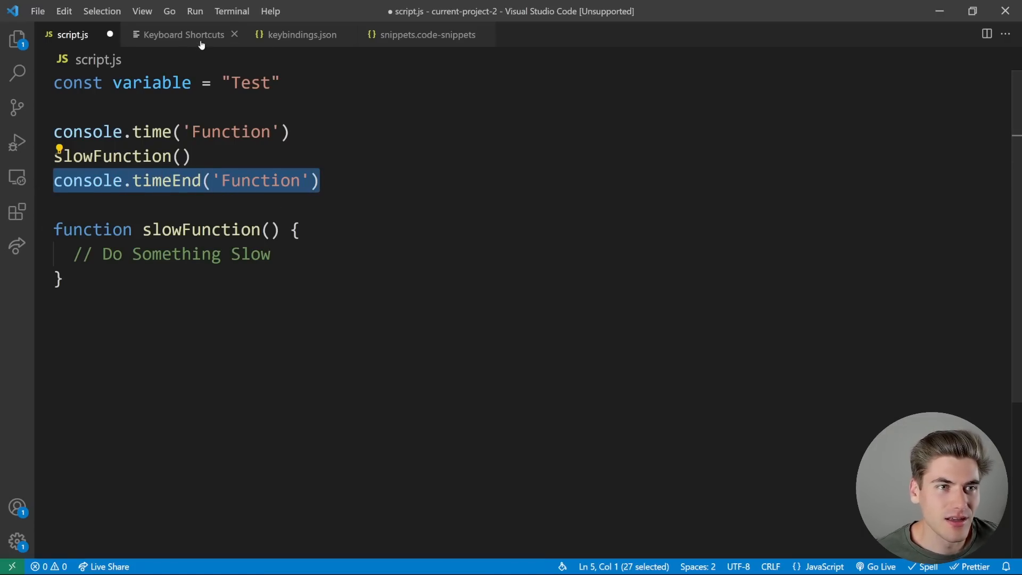
- Return to the snippets.code-snippets file showing the finished console.time definition
left_click(302, 34)
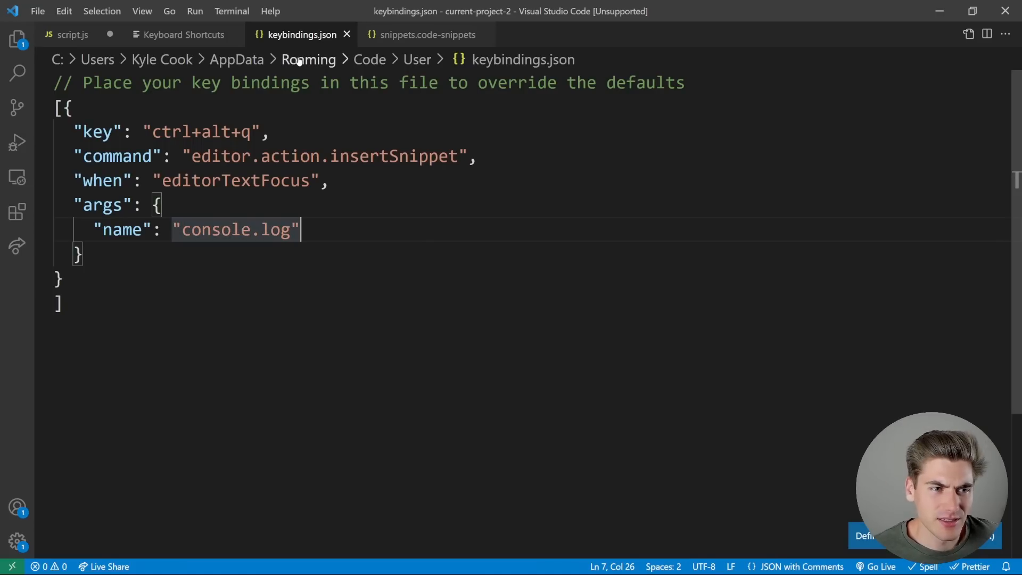
left_click(428, 35)
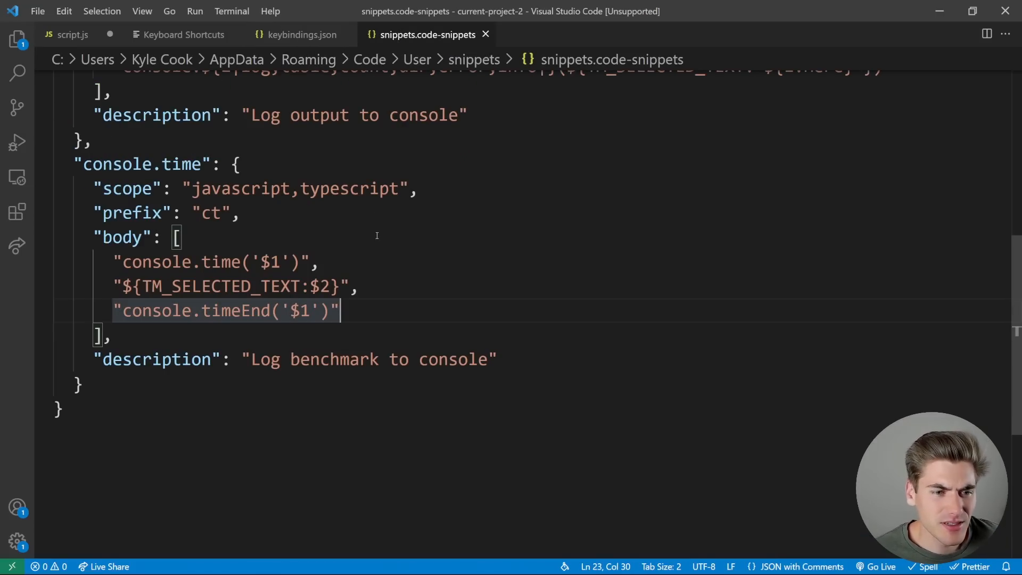